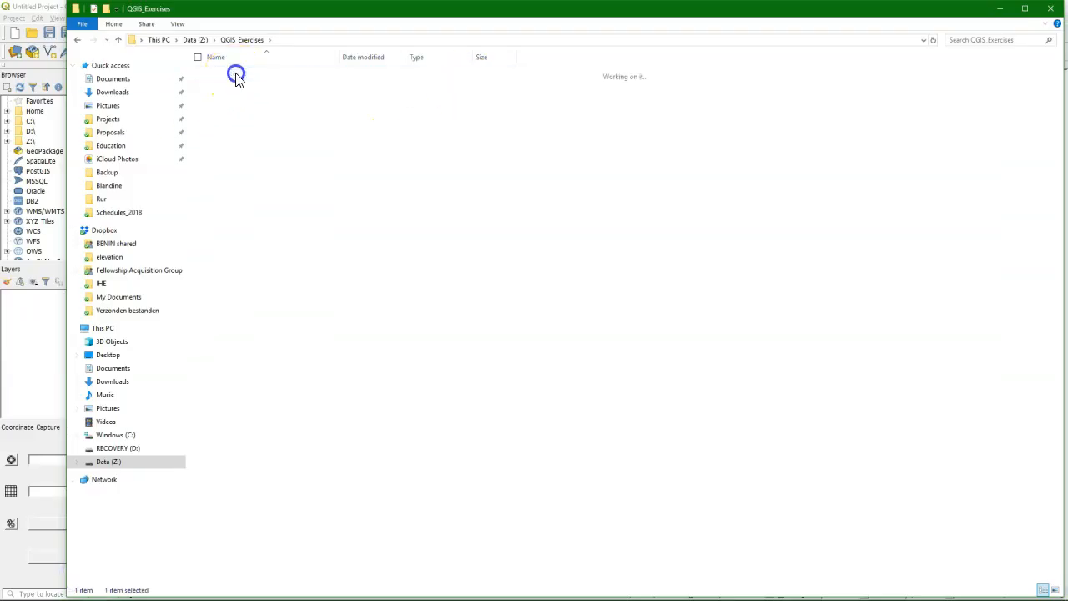
Step: Open KNMI_stations.xls from the Exercise_2 folder to inspect the station list in Excel
double_click(236, 76)
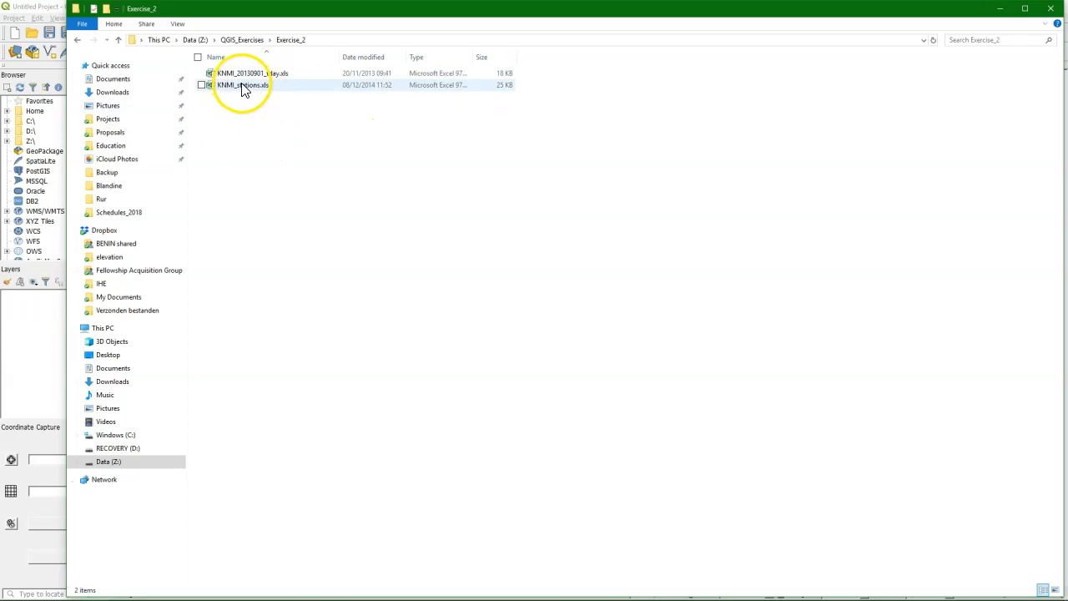
double_click(242, 84)
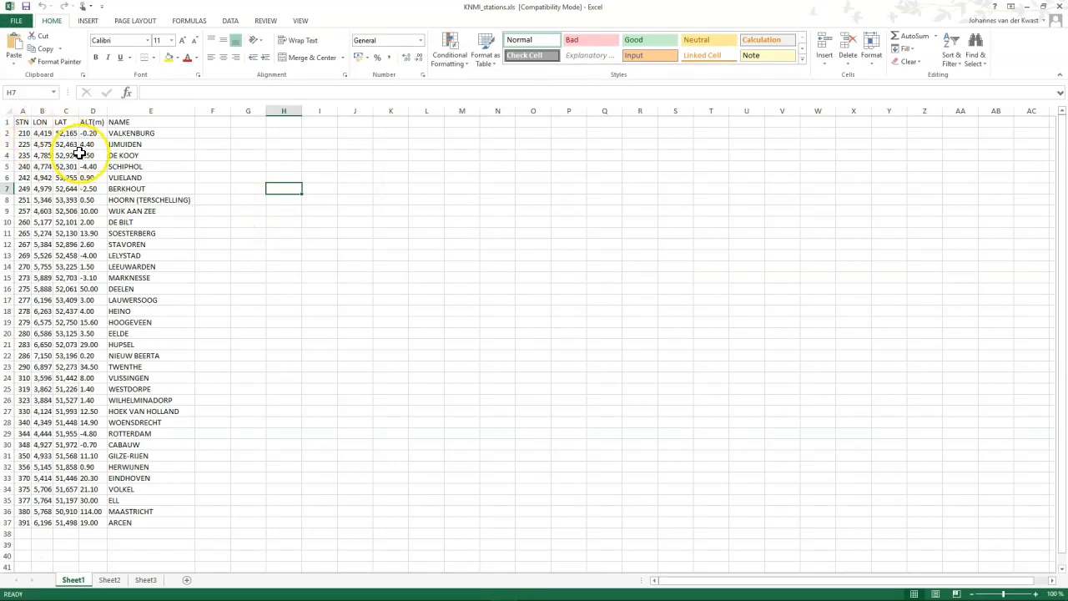
mouse_move(836, 134)
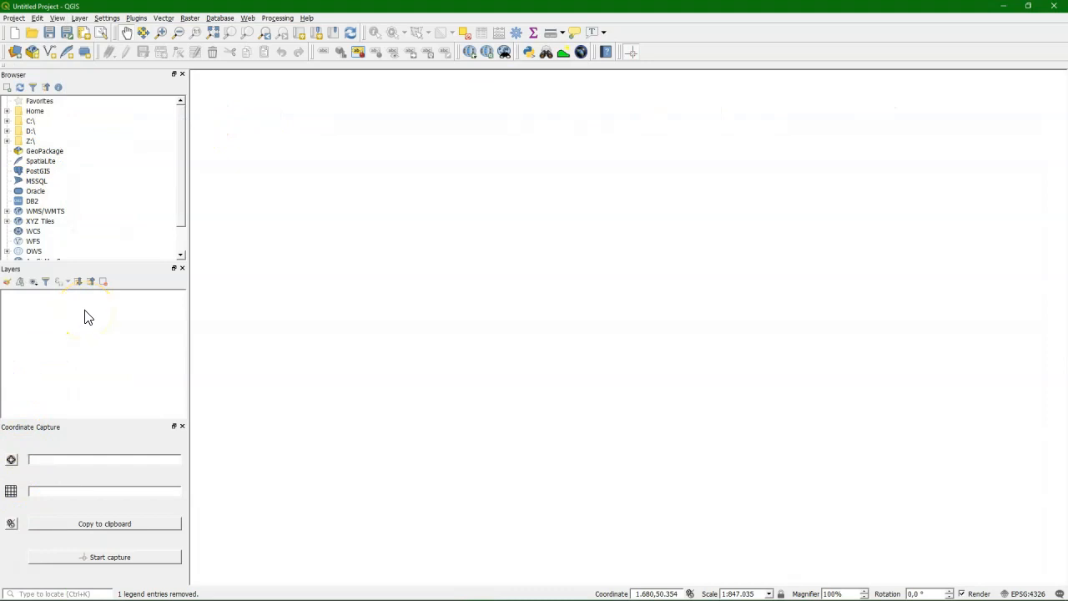
Step: Confirm Spreadsheet Layers plugin version 2.0.0 is installed via the plugin manager
click(136, 18)
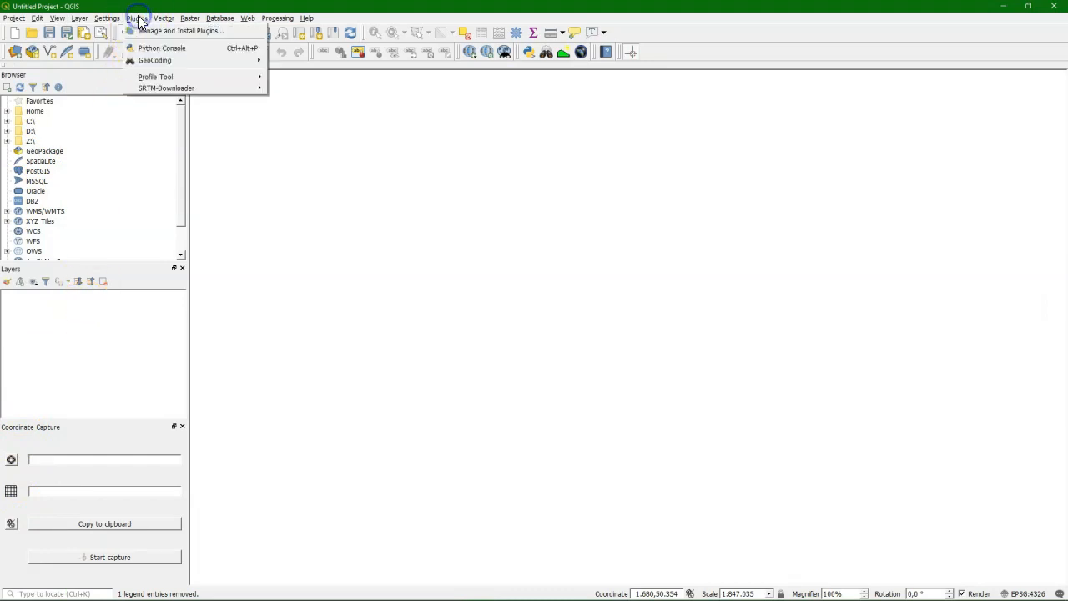
click(186, 30)
text(spre)
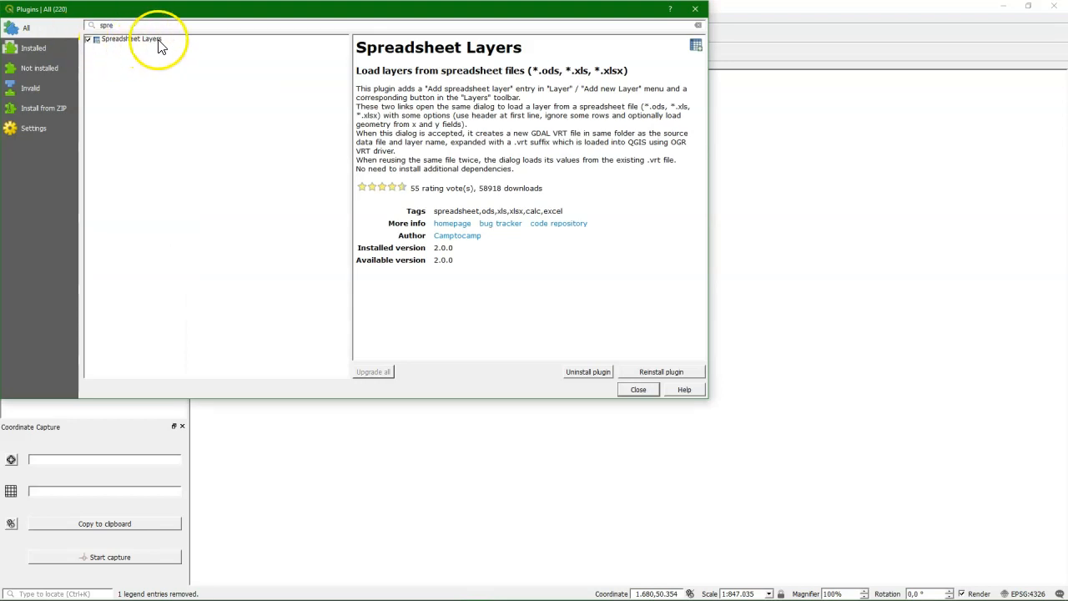
click(639, 388)
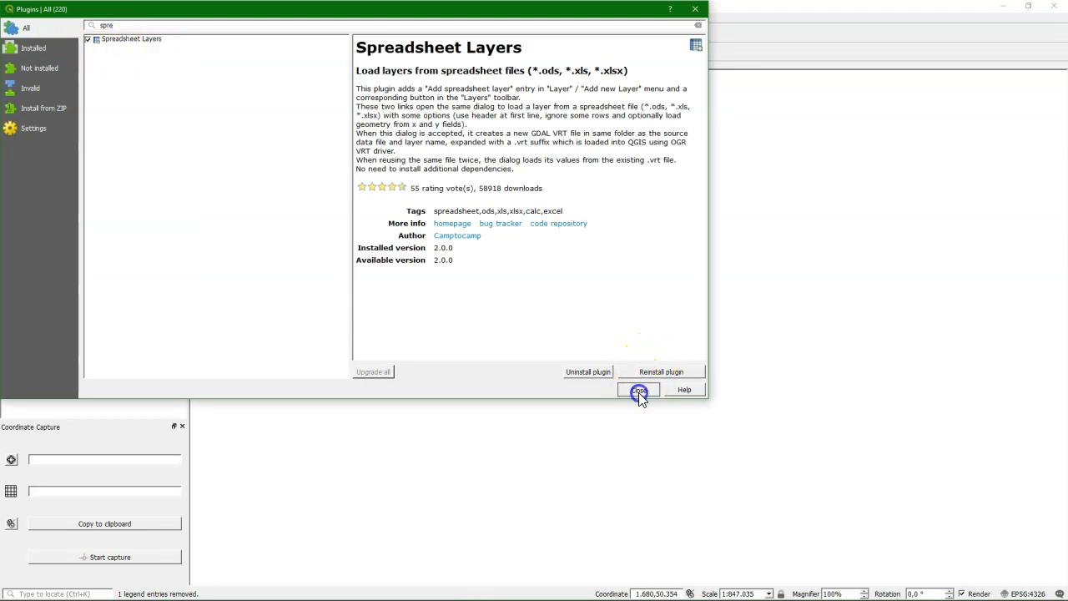
click(638, 389)
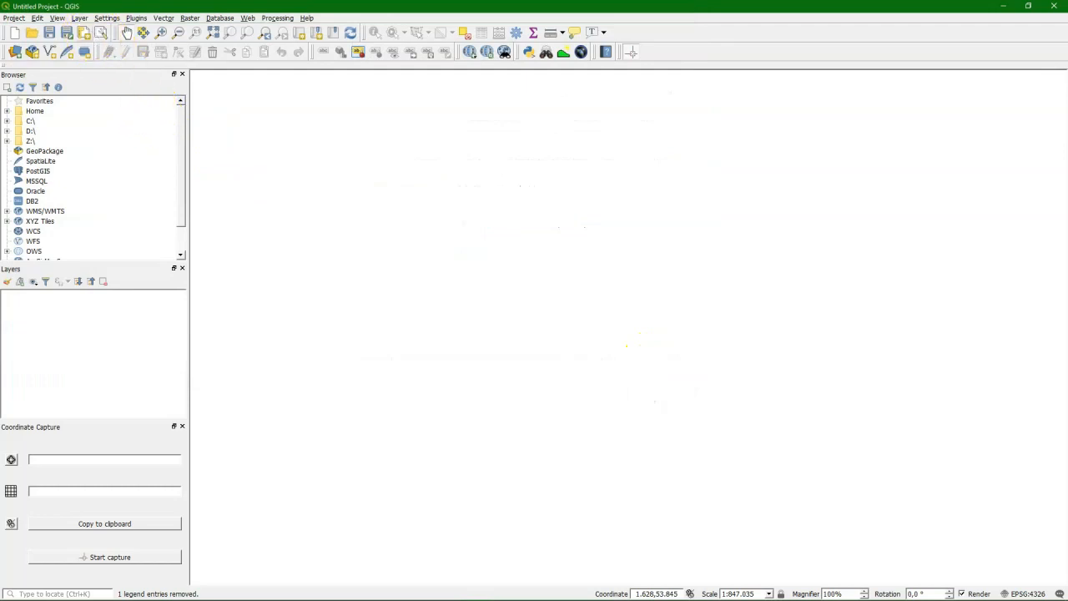
click(80, 19)
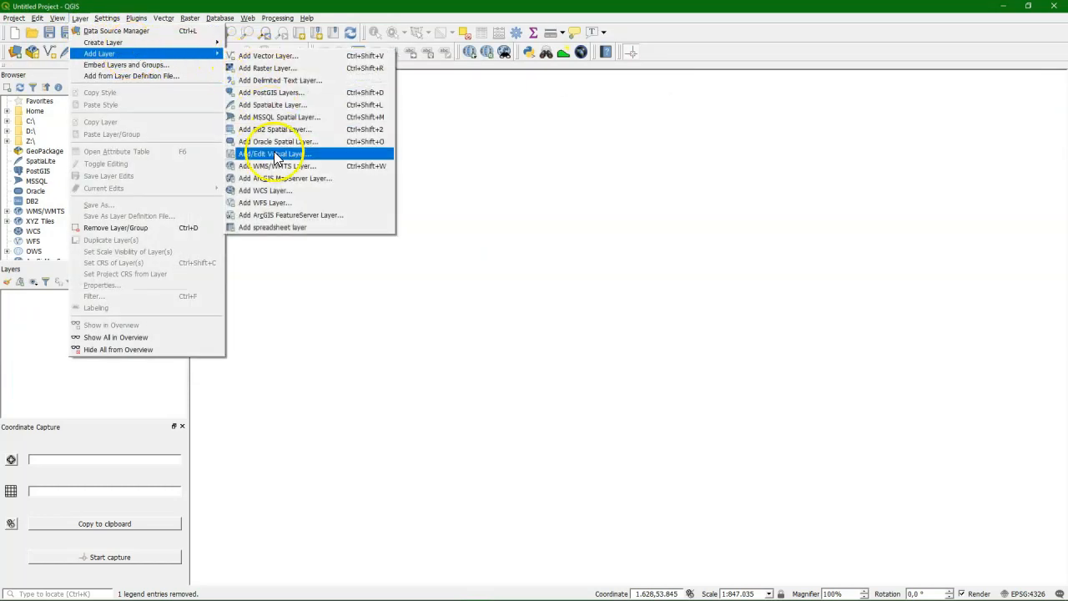
Step: Load KNMI_stations.xls from Exercise_2 into a new spreadsheet layer dialog
click(272, 227)
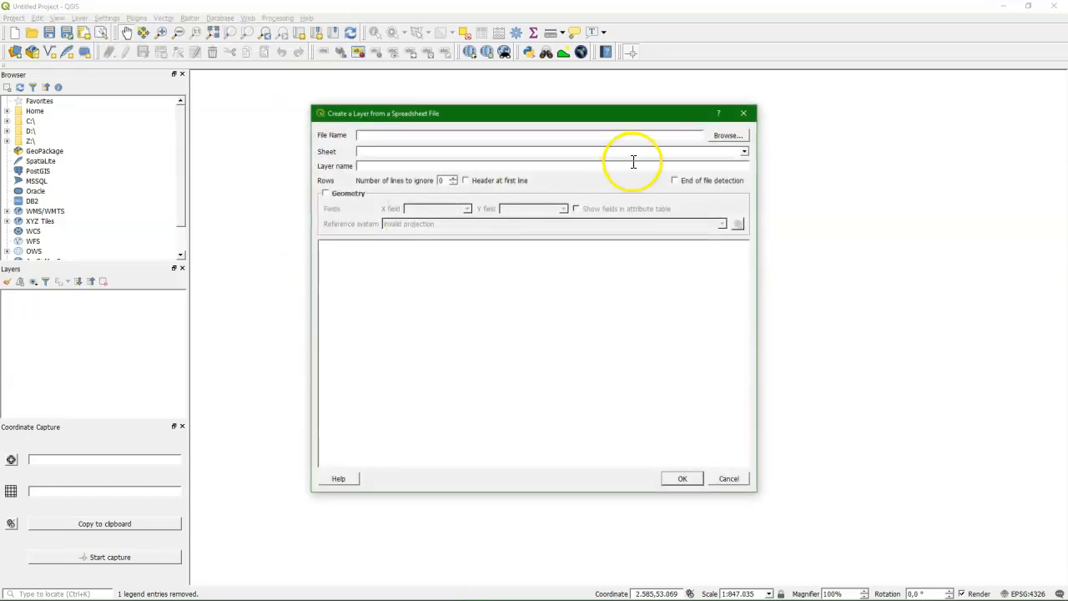
click(727, 135)
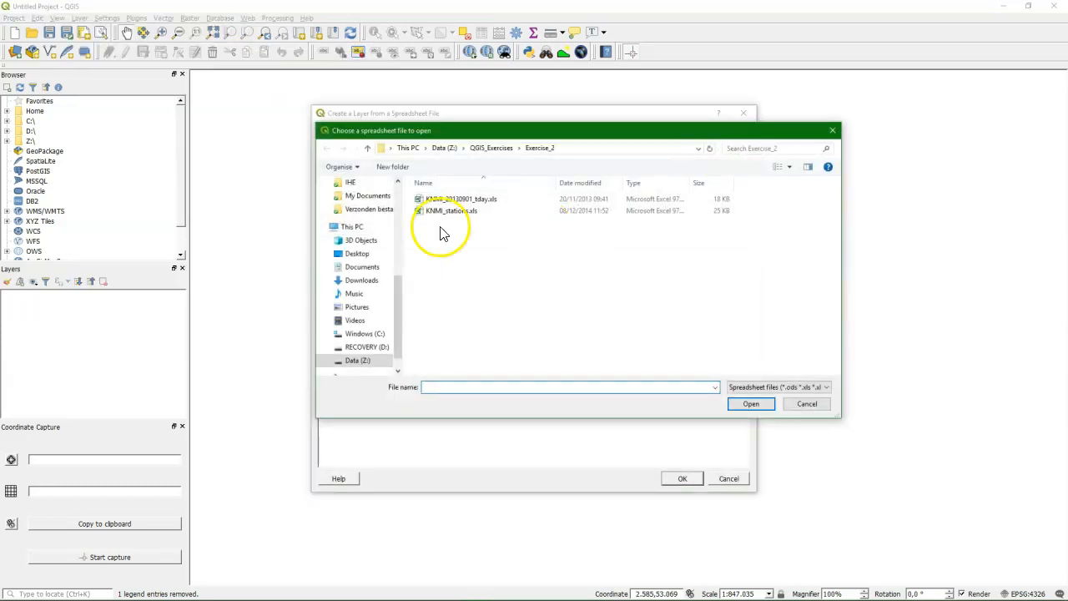
click(449, 210)
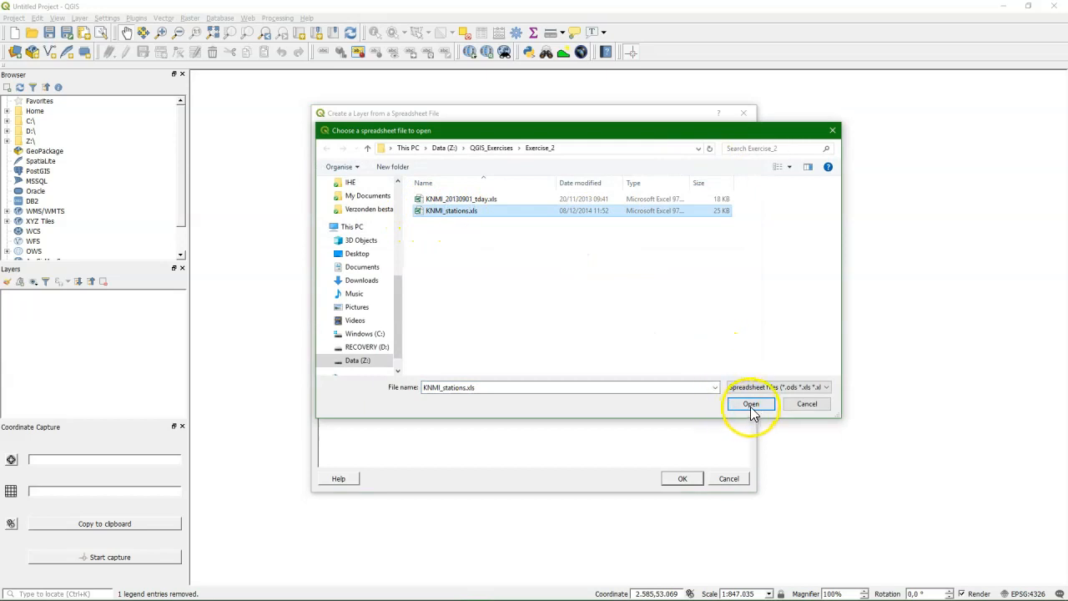
click(752, 404)
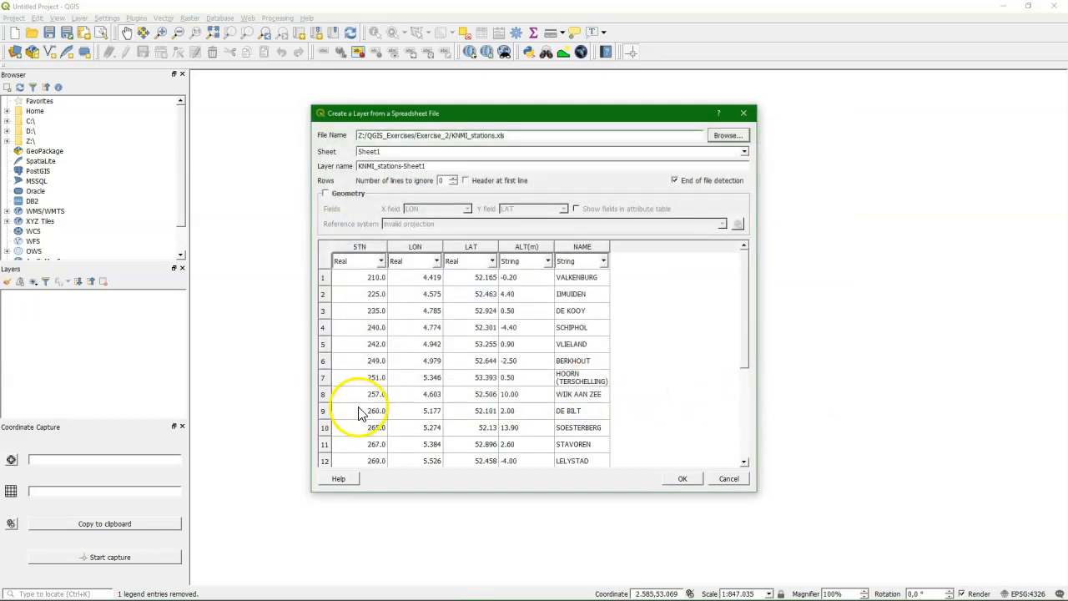
Step: Set the STN column type to Integer and ALT(m) to Real
click(381, 260)
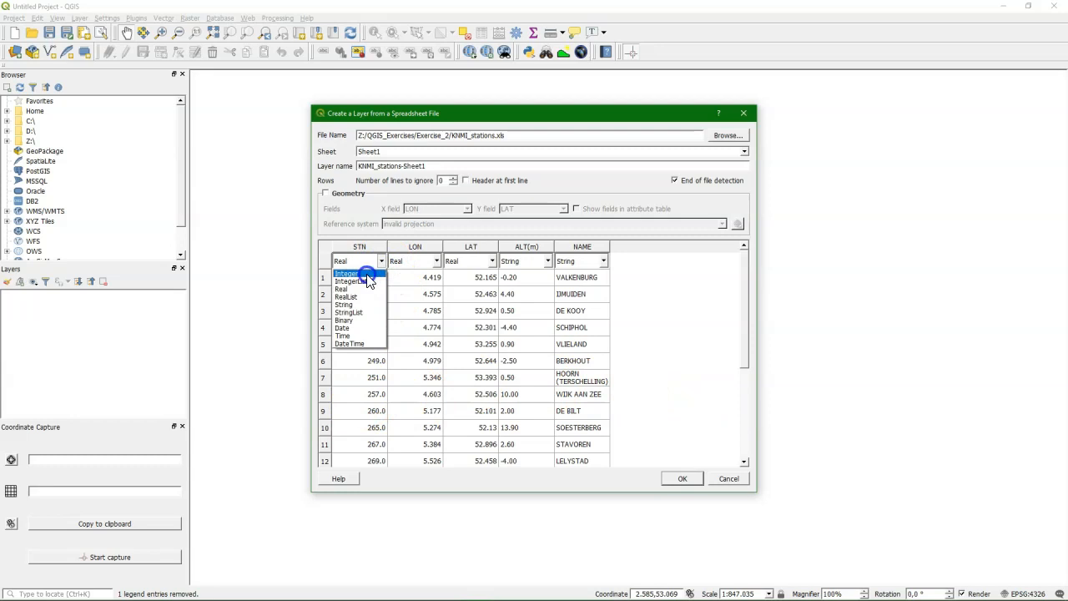
click(347, 273)
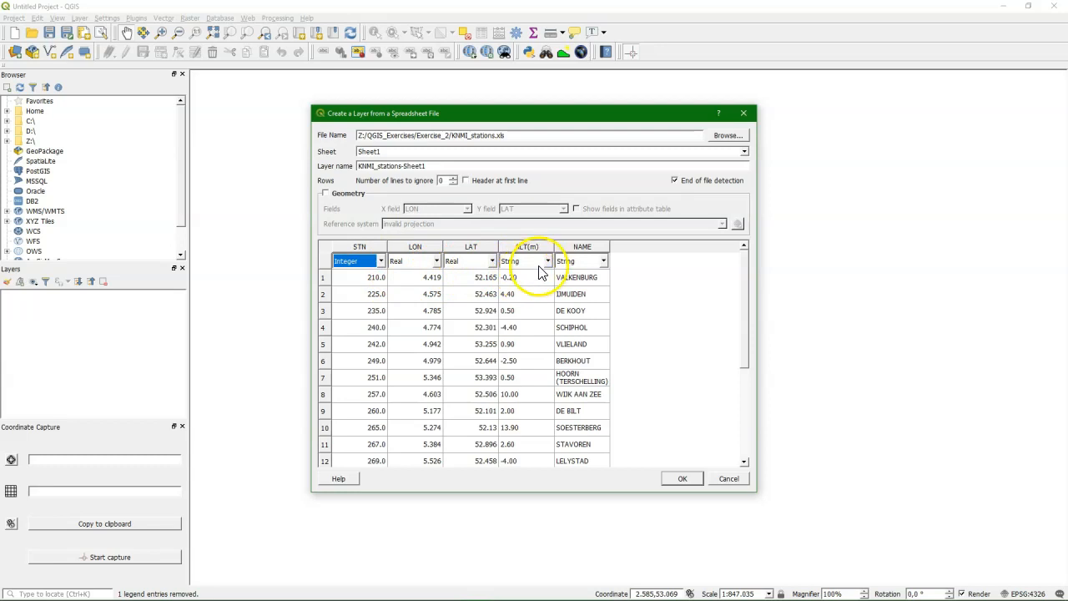
click(547, 261)
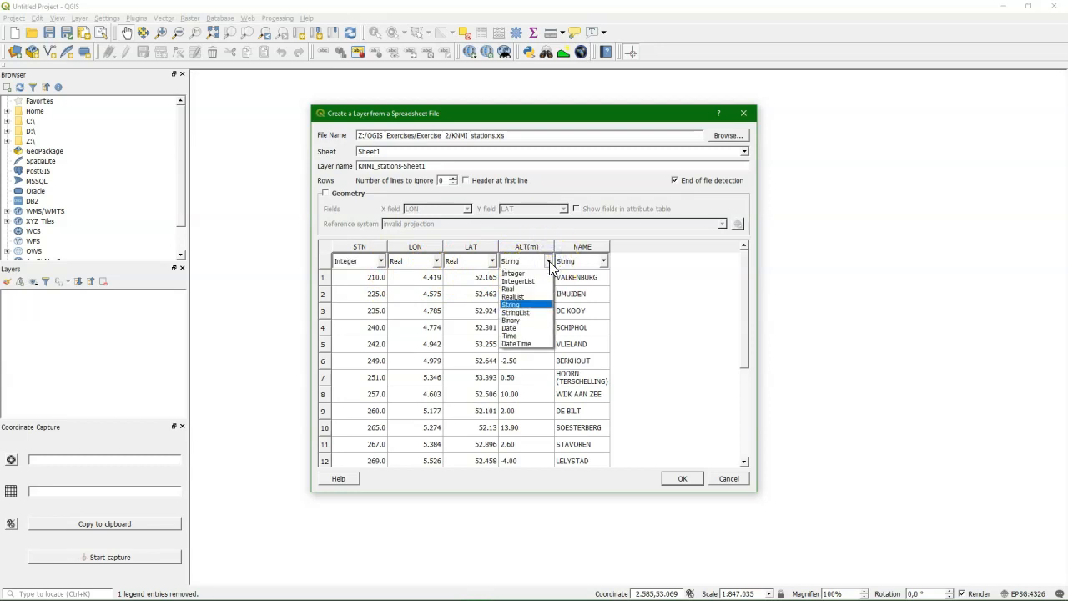
click(515, 296)
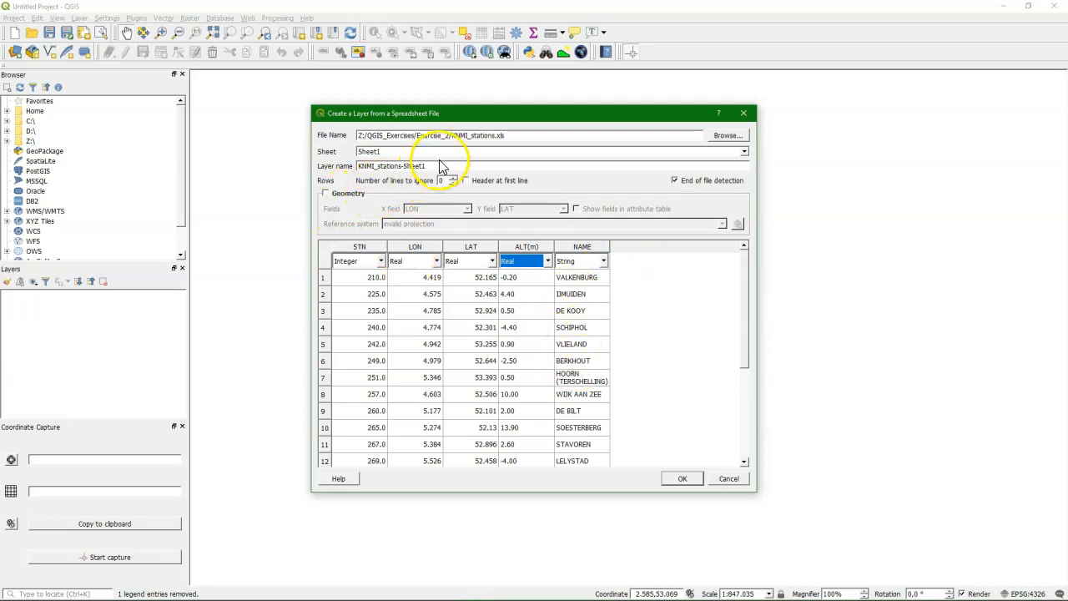
Step: Name the layer KNMI_stations_table with LON/LAT point geometry in EPSG:4326
double_click(410, 165)
text(_)
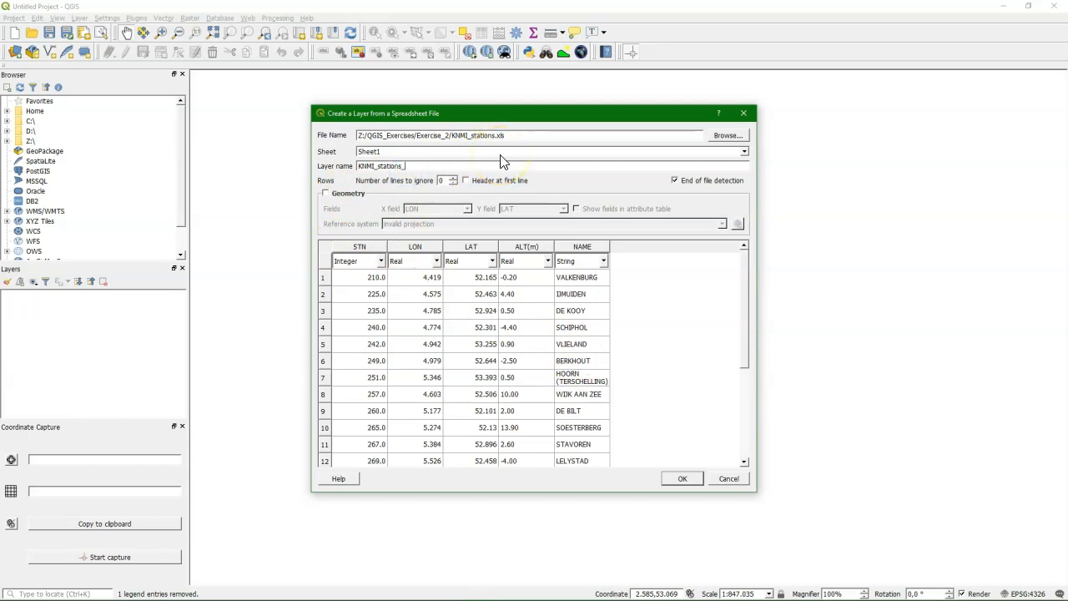
text(table)
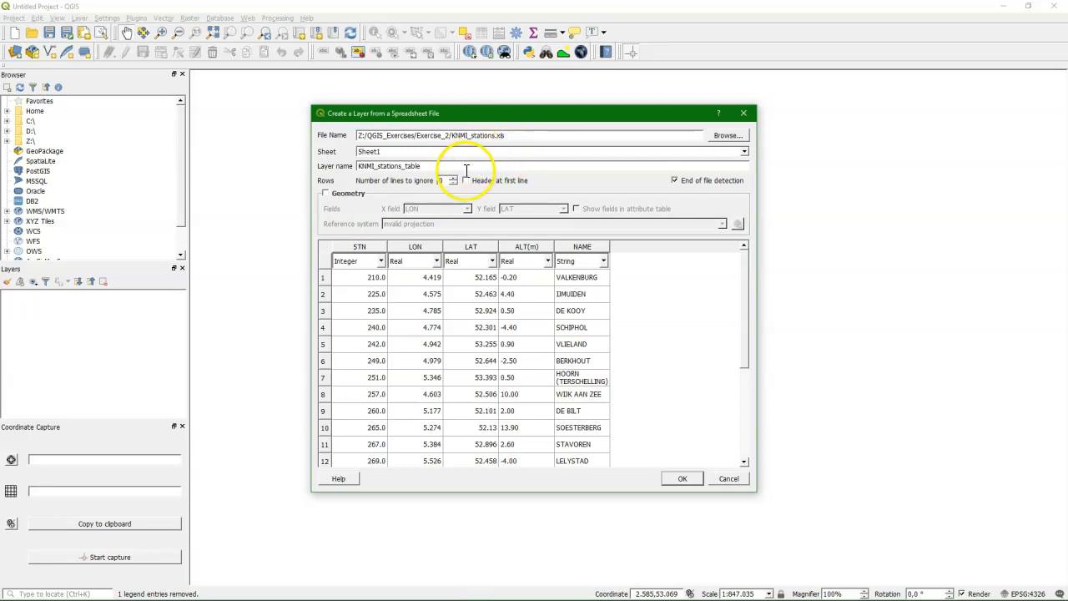
click(325, 193)
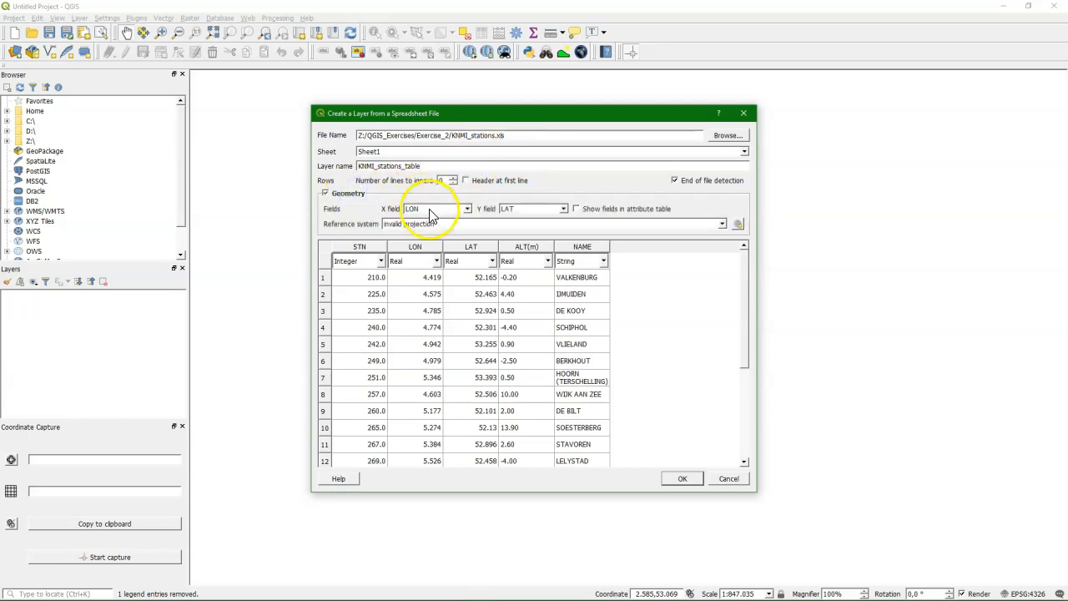
click(723, 224)
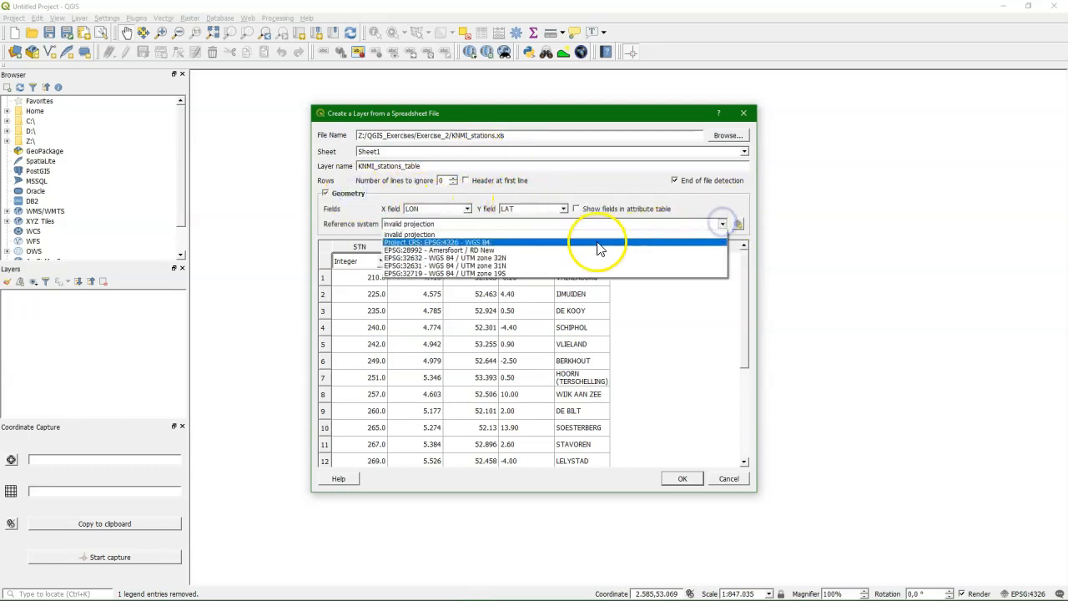
click(445, 242)
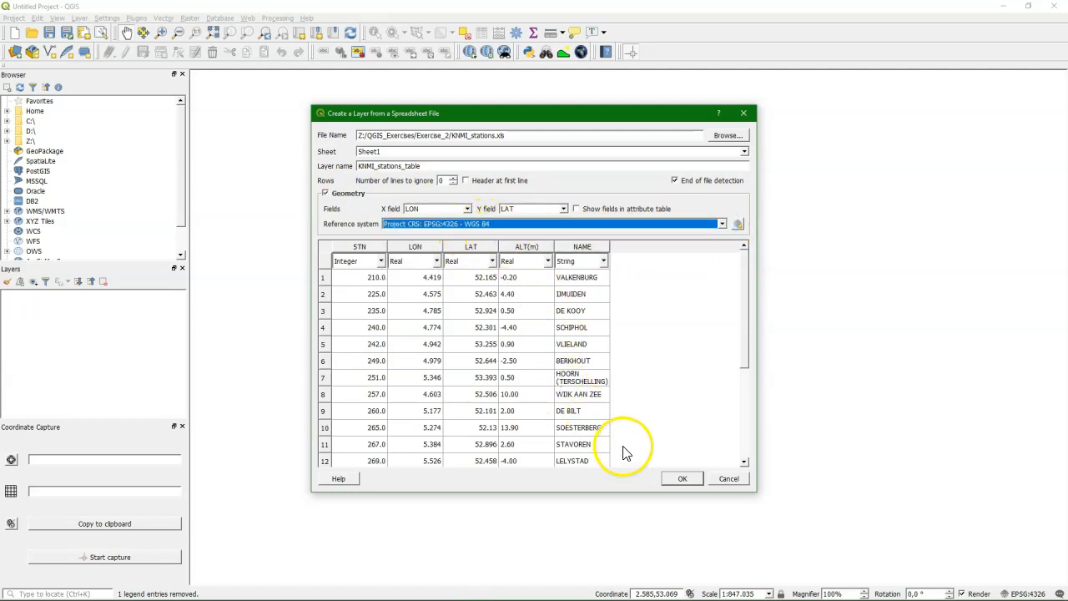
click(682, 479)
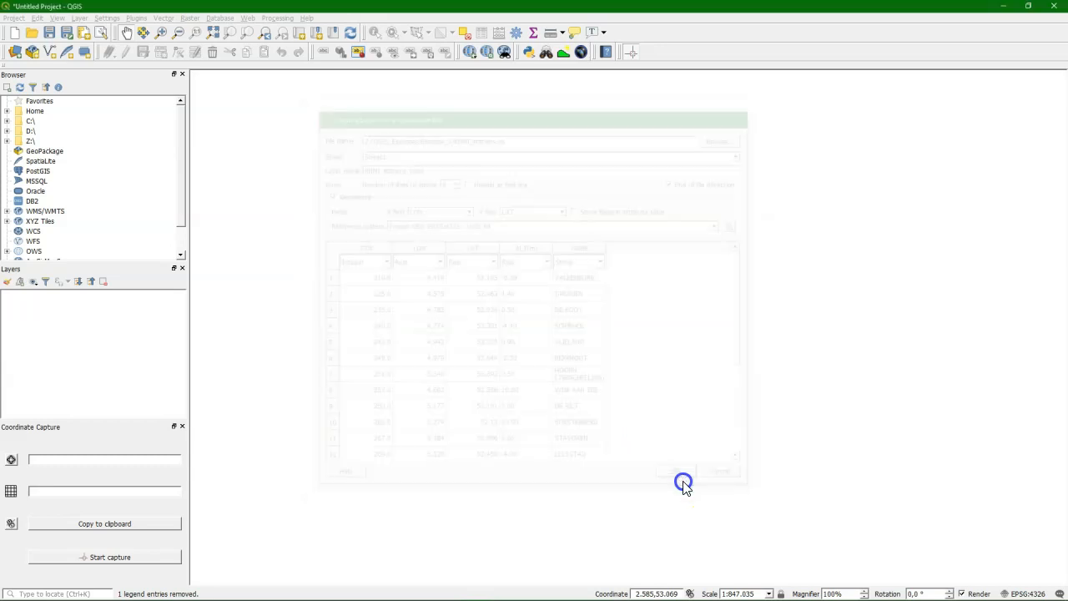
click(683, 481)
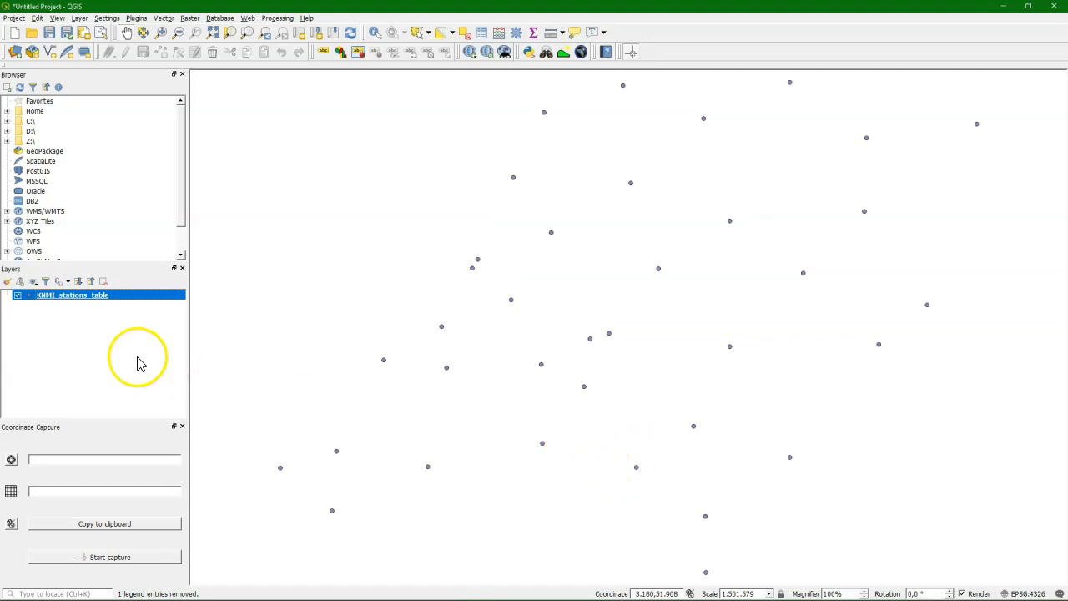
mouse_move(99, 232)
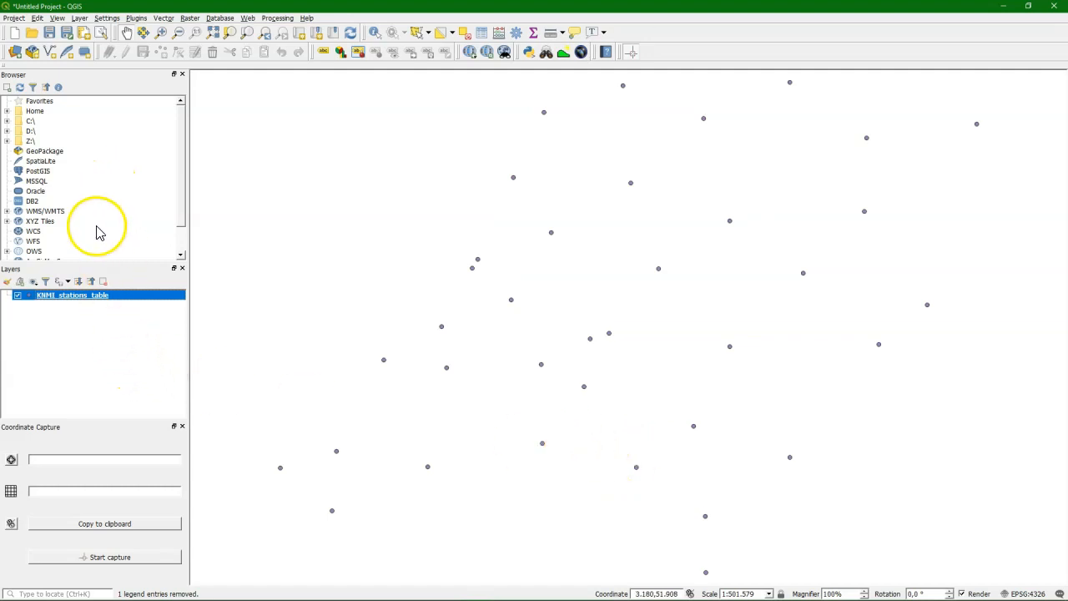
mouse_move(99, 57)
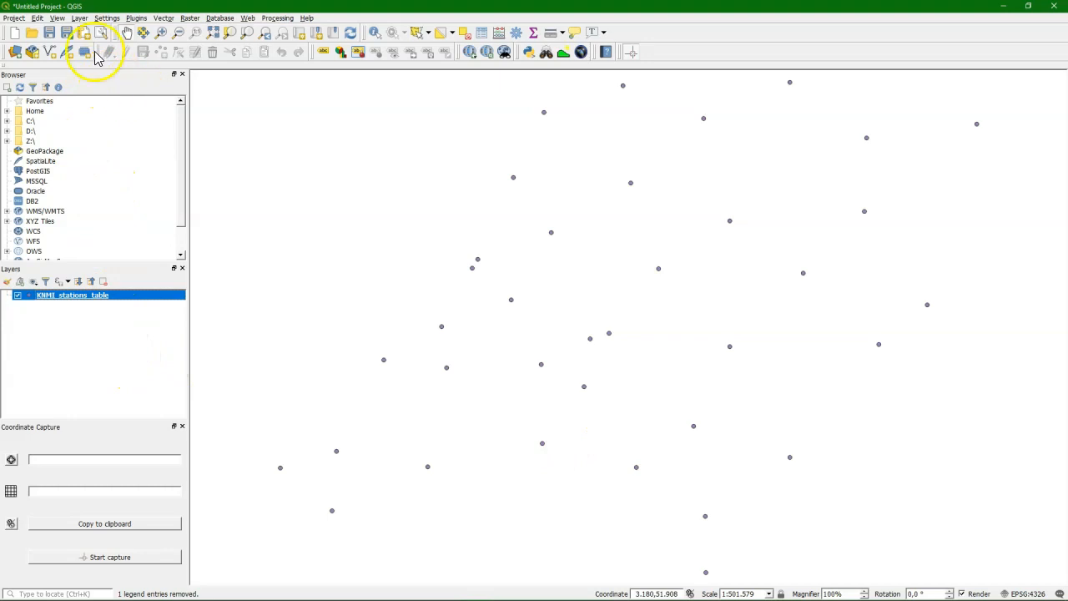
Step: Load KNMI_20130901_tday.xls into a new spreadsheet layer dialog
click(79, 18)
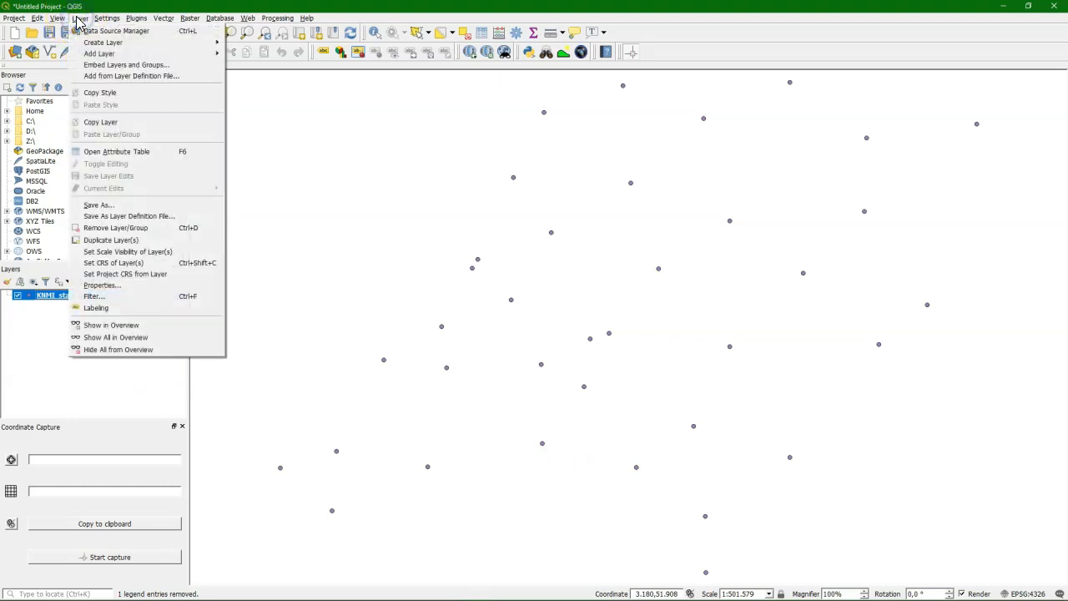
mouse_move(98, 54)
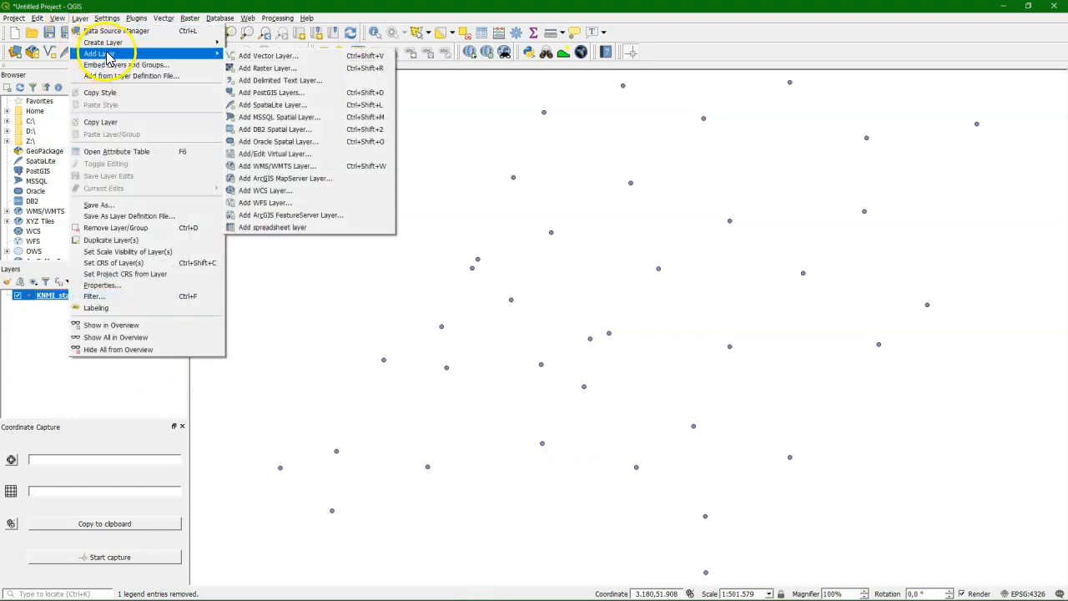
mouse_move(269, 238)
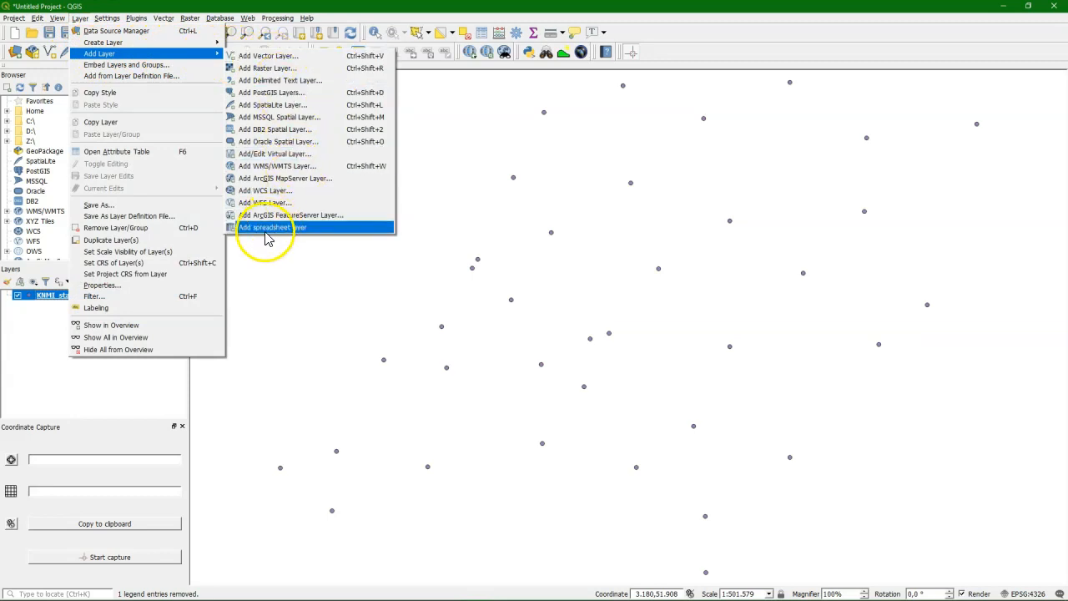
click(265, 227)
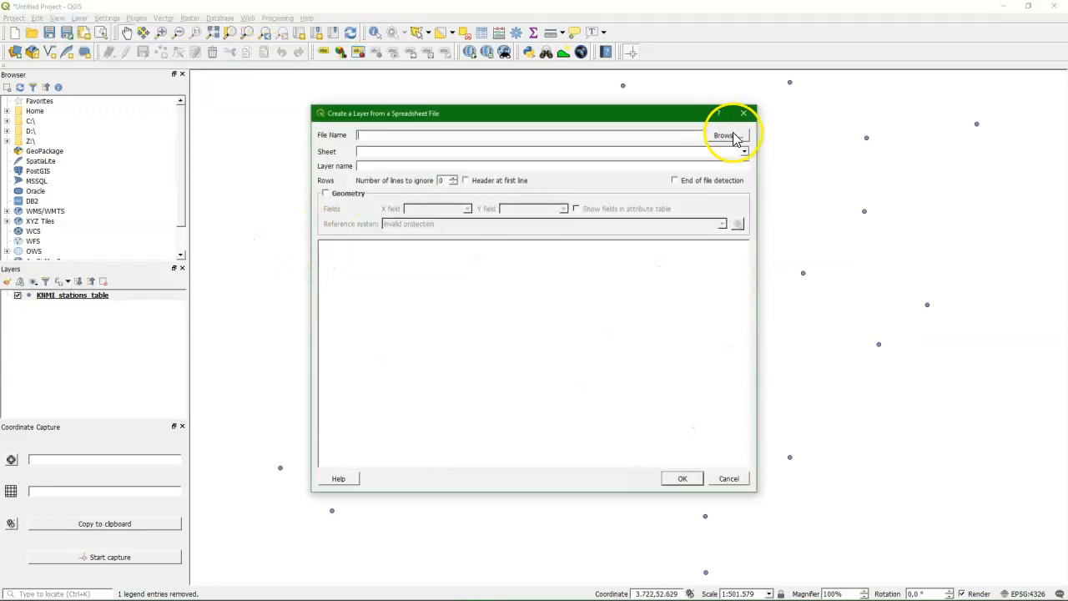
click(724, 135)
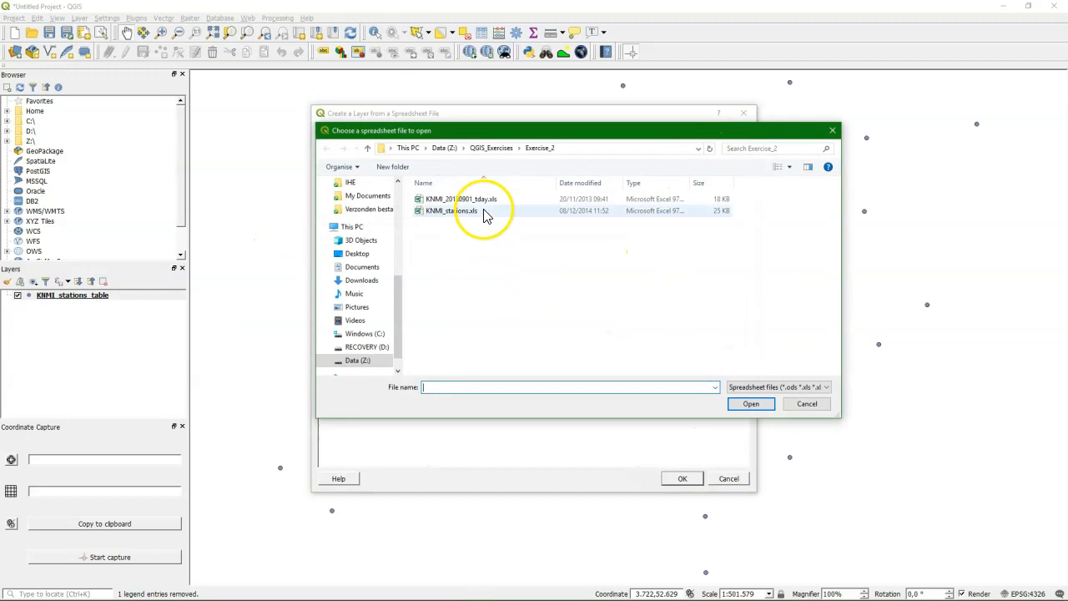
click(459, 199)
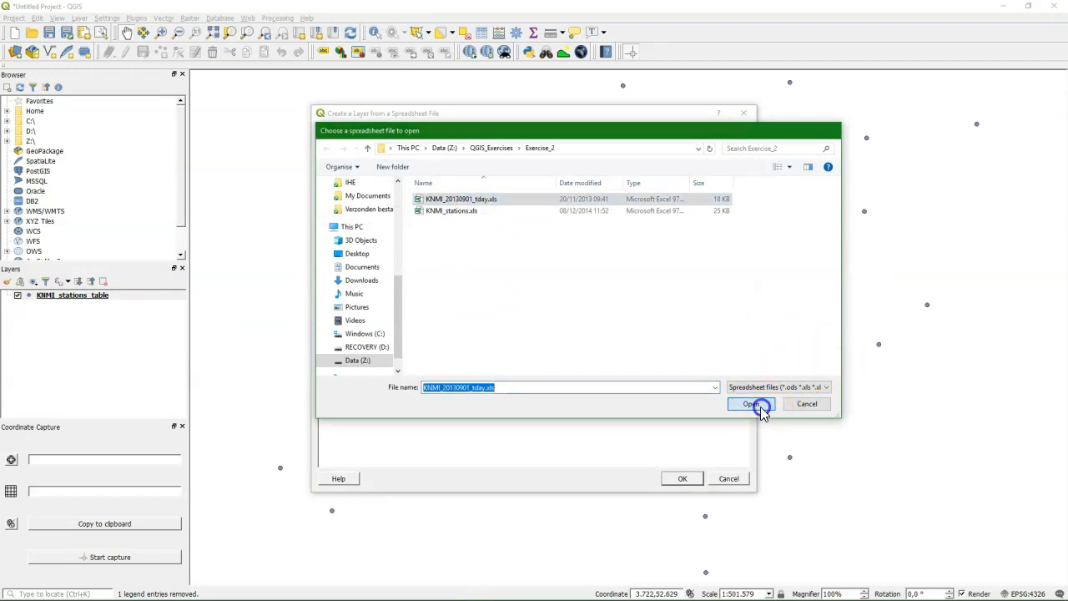
click(753, 403)
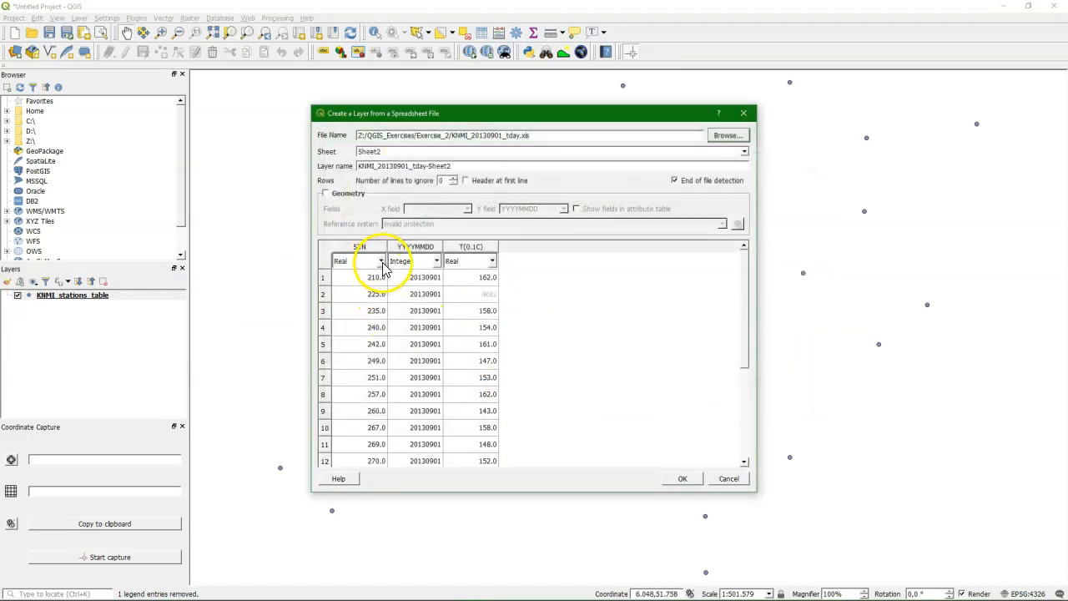
Step: Set STN to Integer and YYYYMMDD to Date, then add the table layer
click(381, 260)
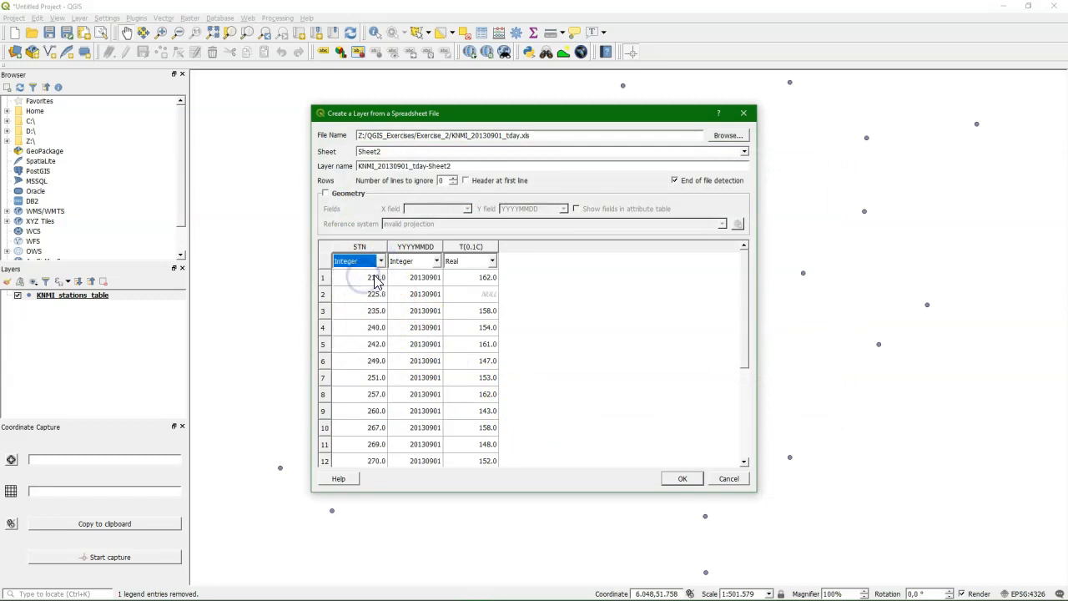
click(436, 260)
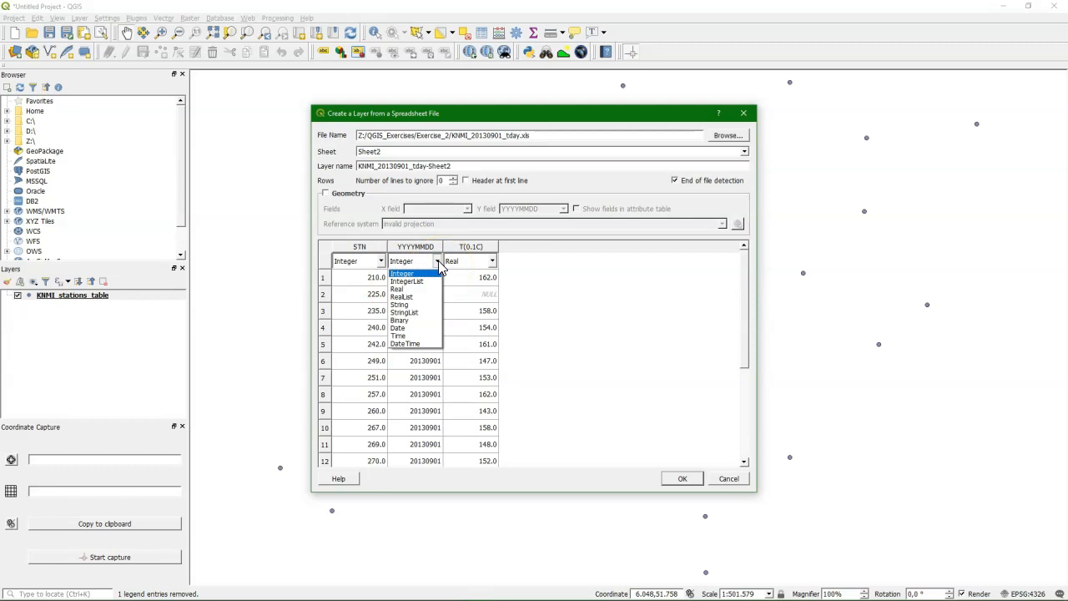
mouse_move(403, 327)
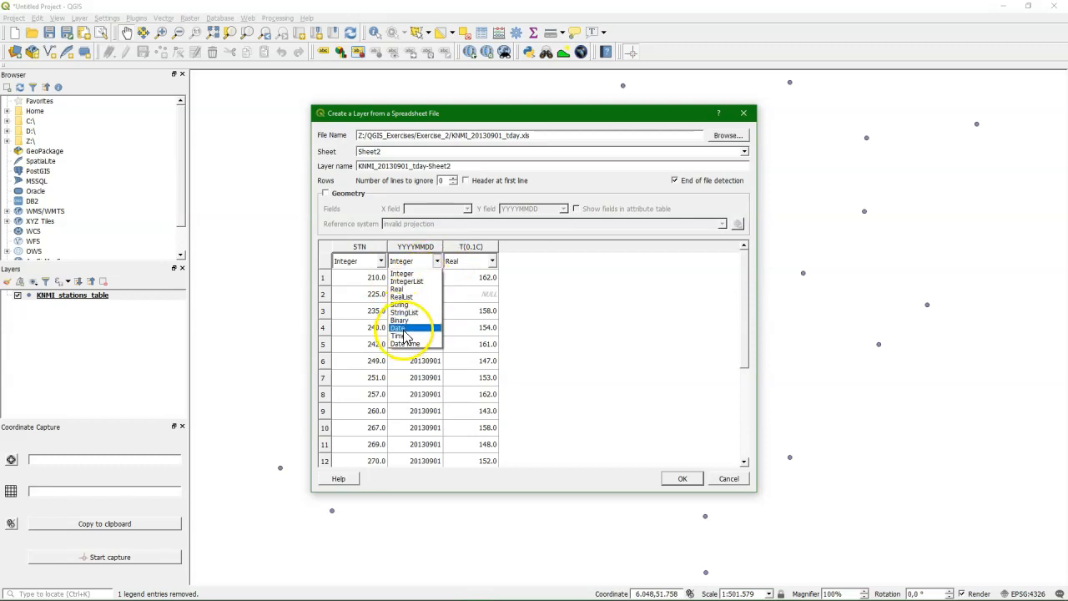
click(399, 328)
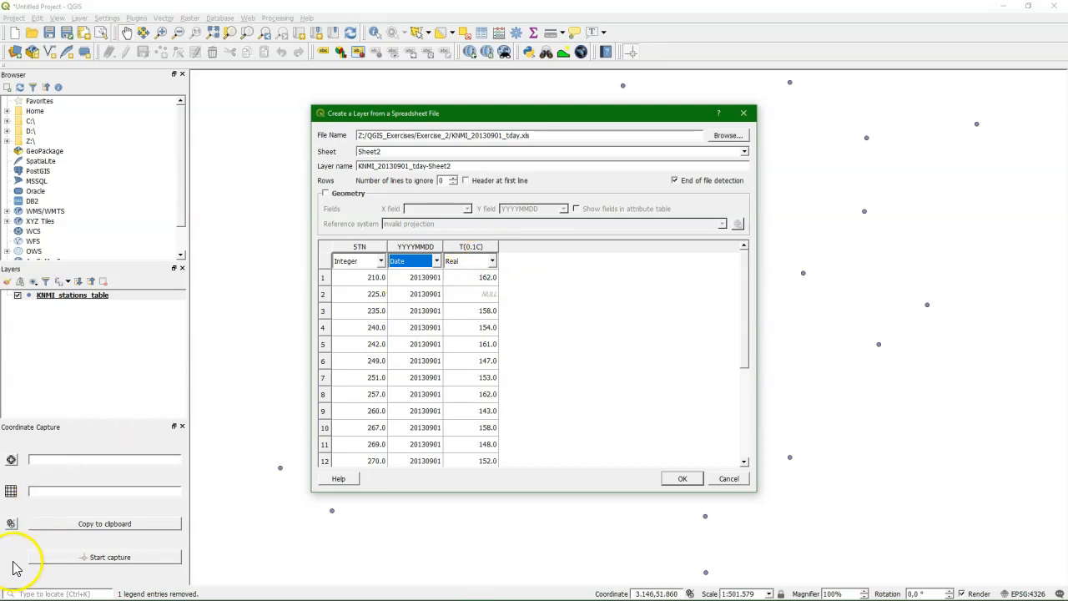
mouse_move(542, 399)
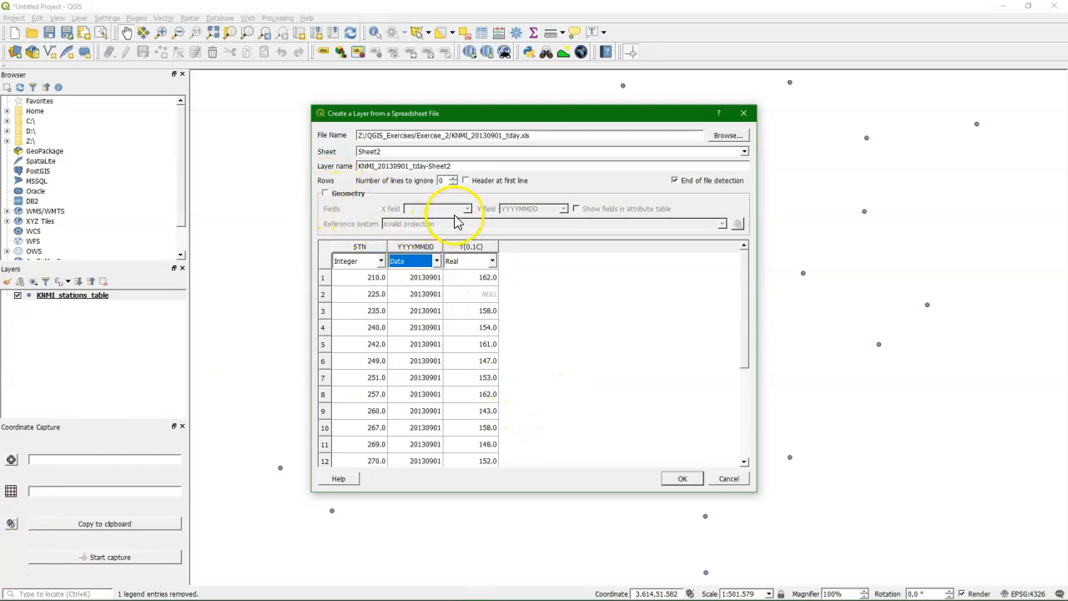
click(682, 478)
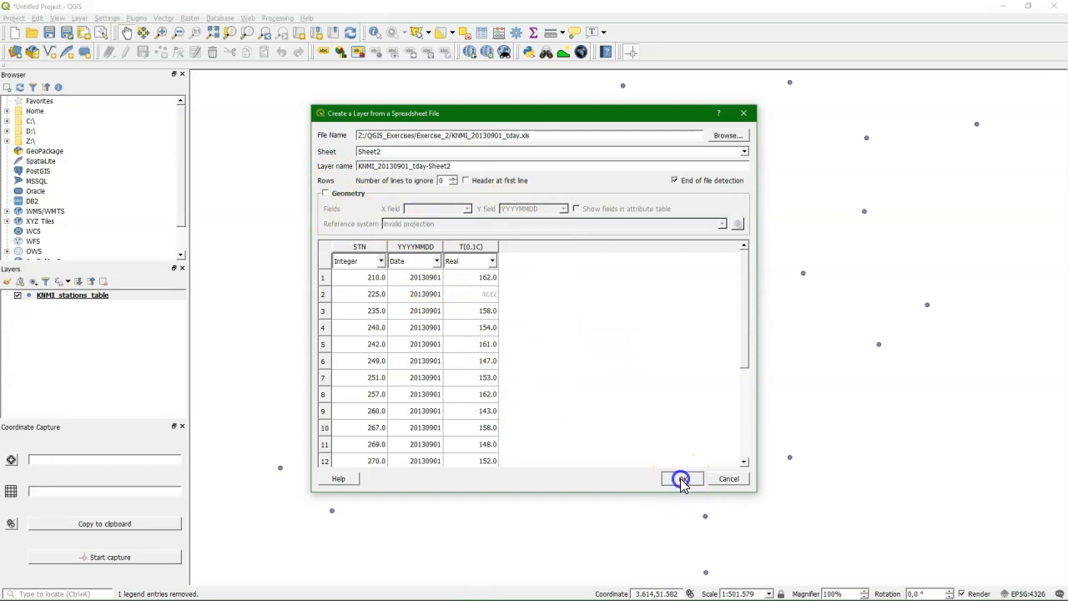
click(680, 478)
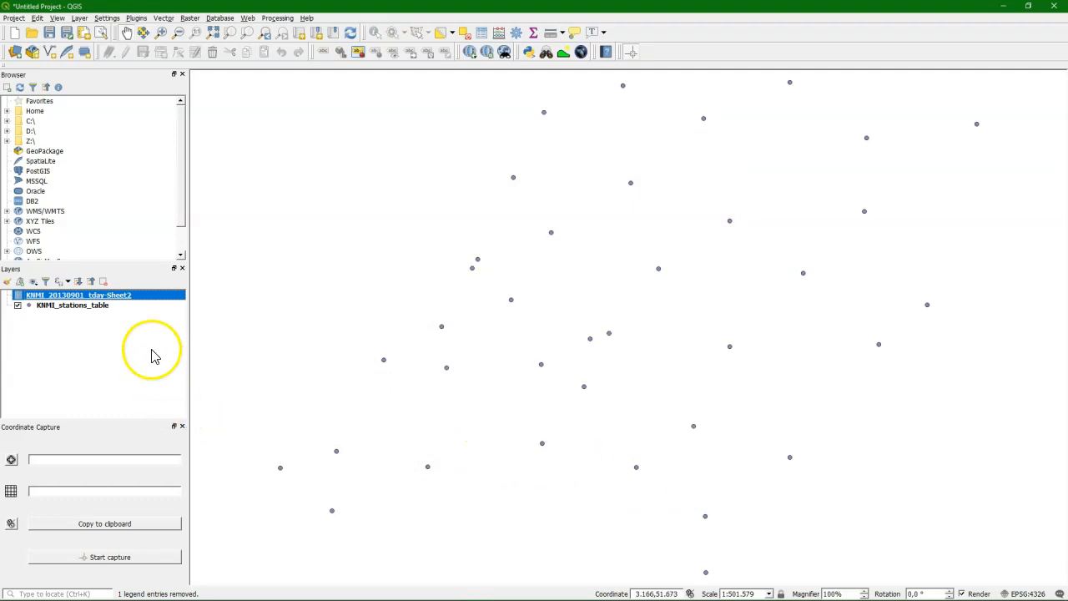
mouse_move(75, 307)
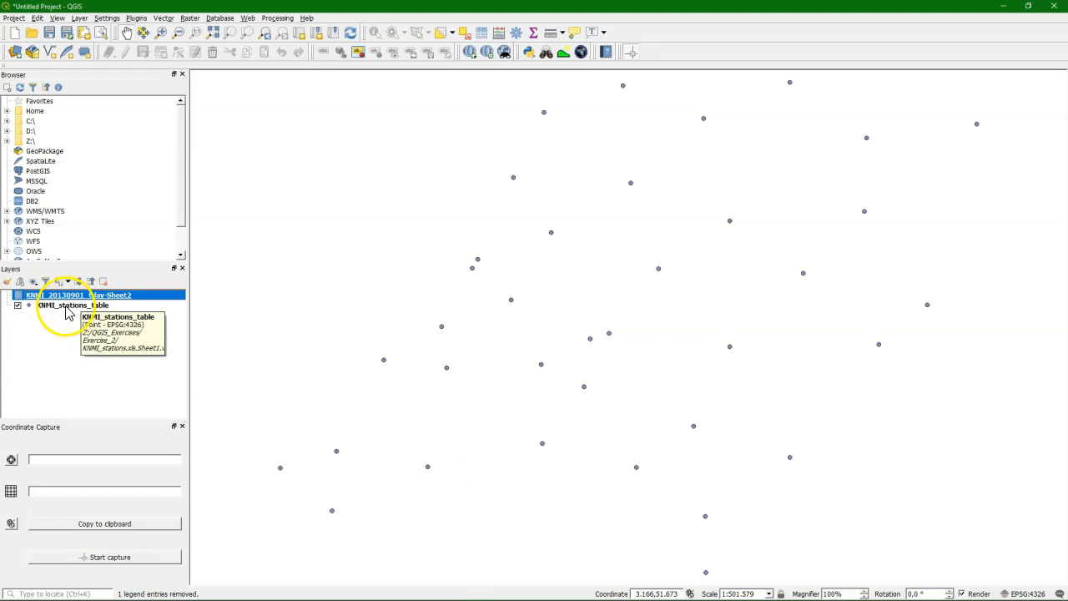
Step: Export the stations layer, naming the output KNMI_stations.shp in Exercise_2
right_click(71, 305)
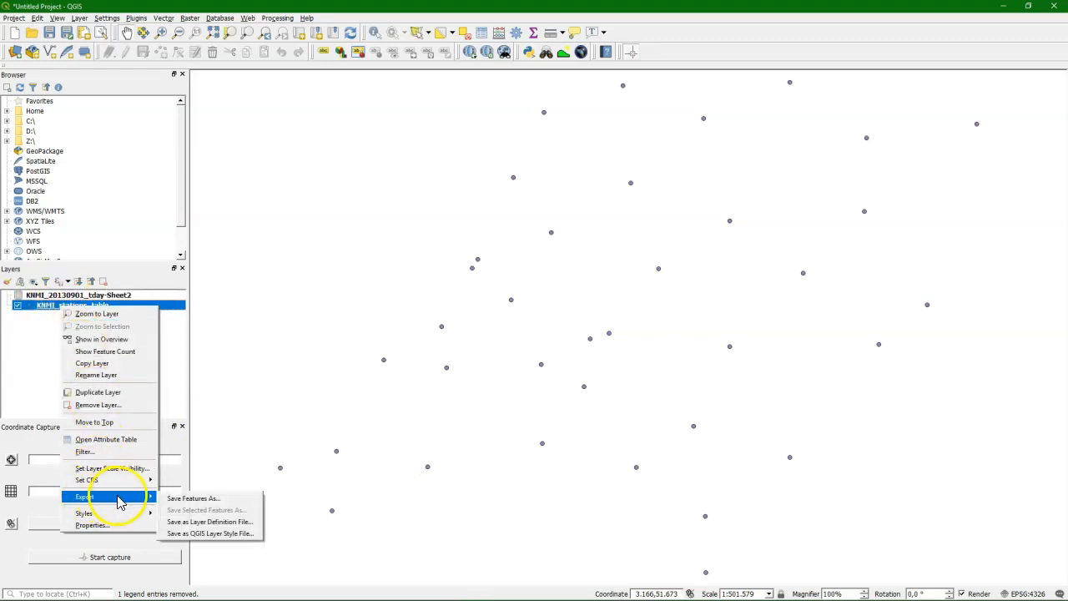
mouse_move(200, 498)
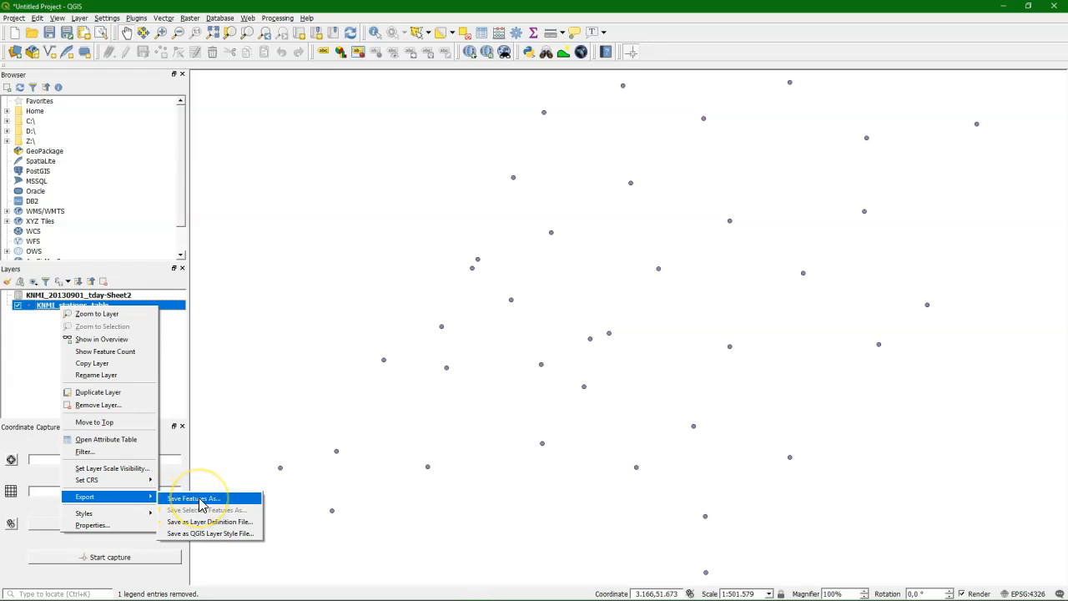
click(193, 497)
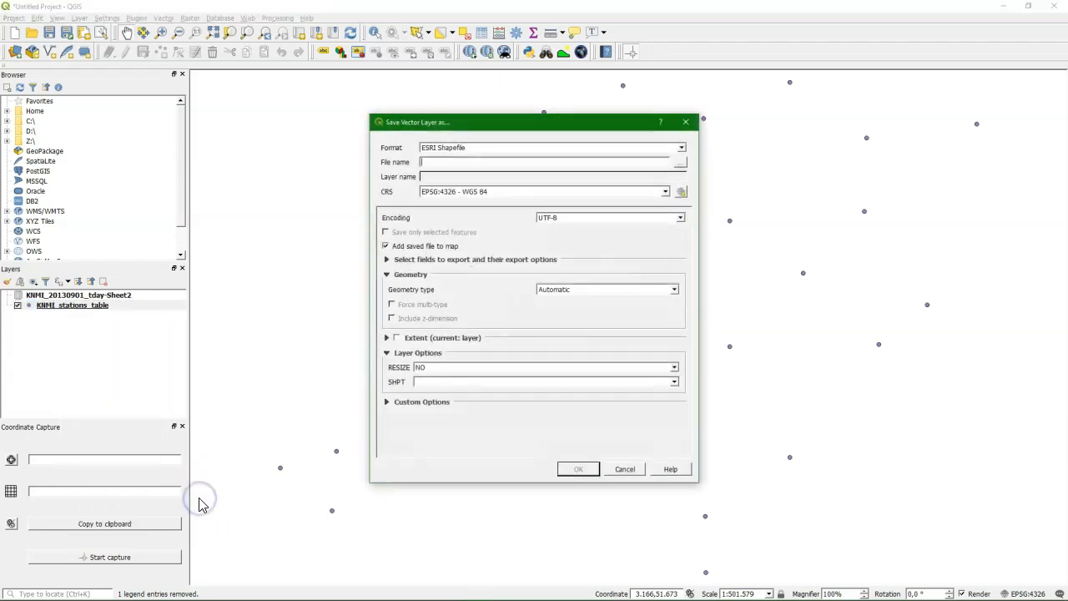
click(679, 161)
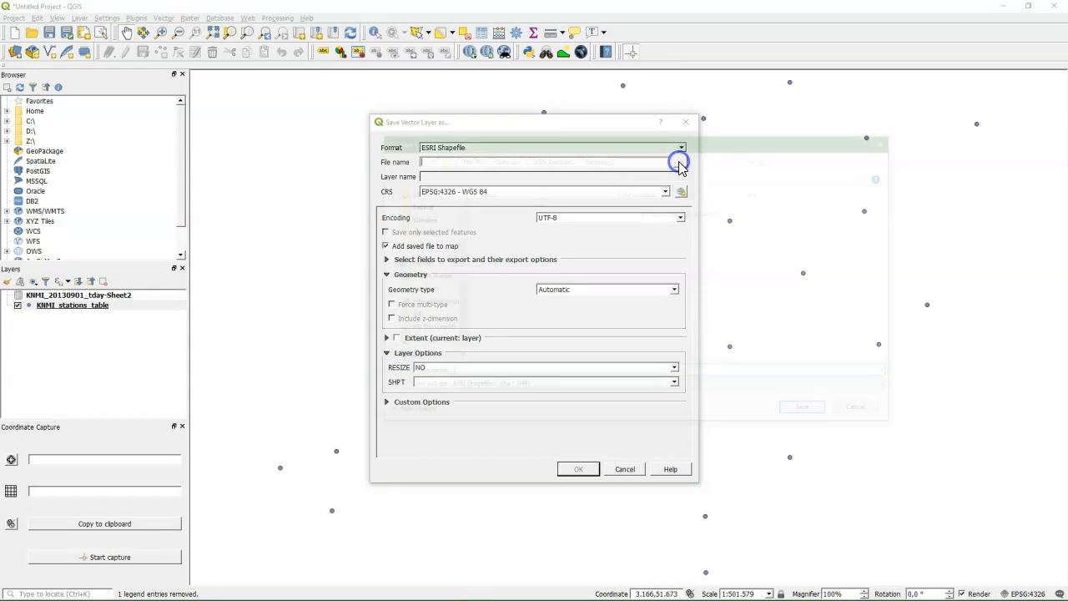
click(678, 161)
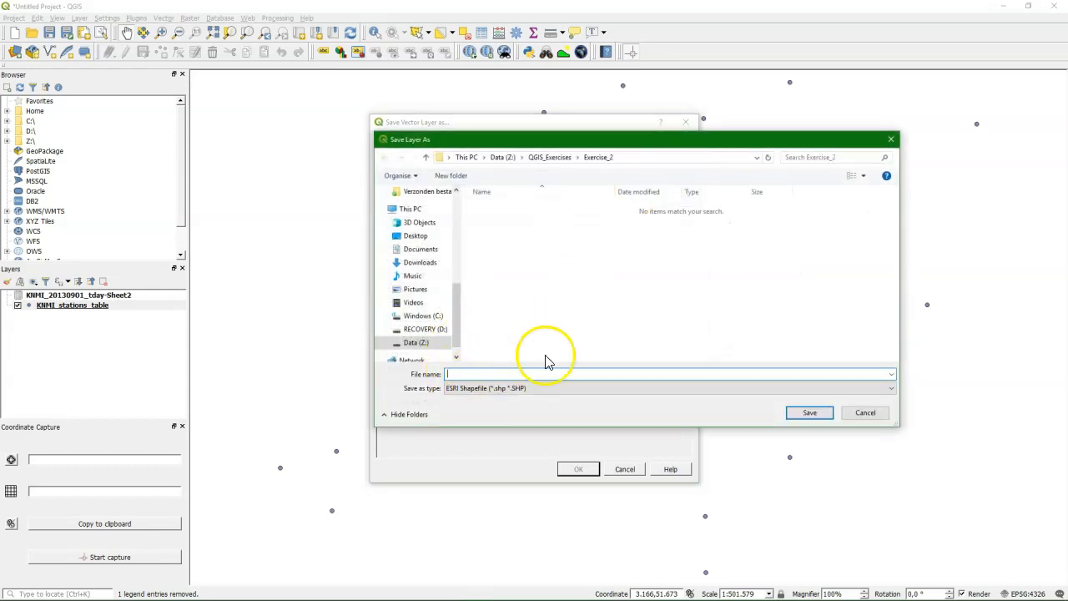
text(KNMI_stations)
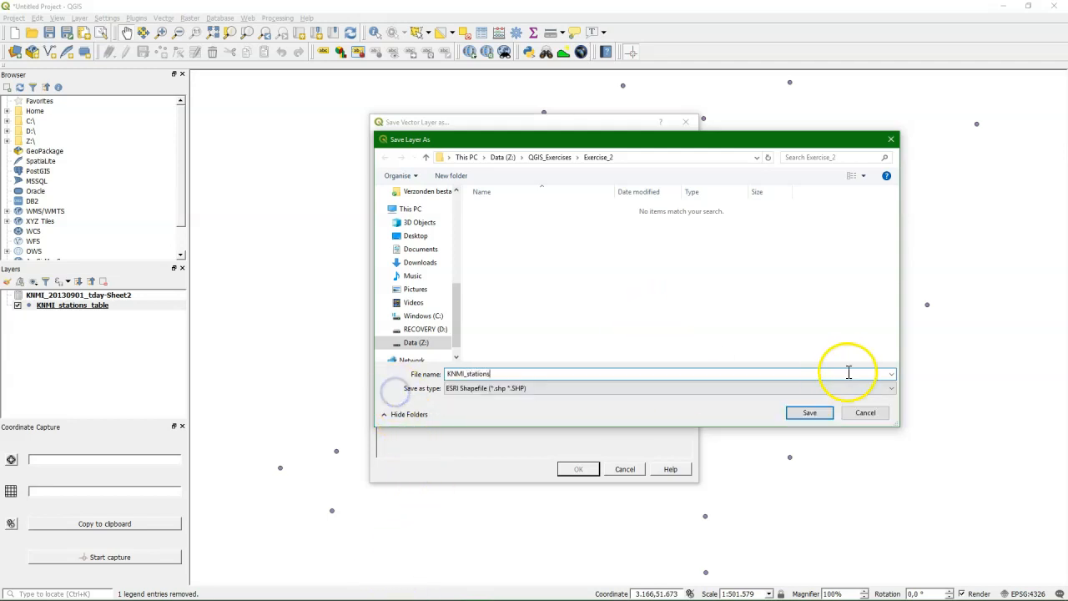
click(809, 412)
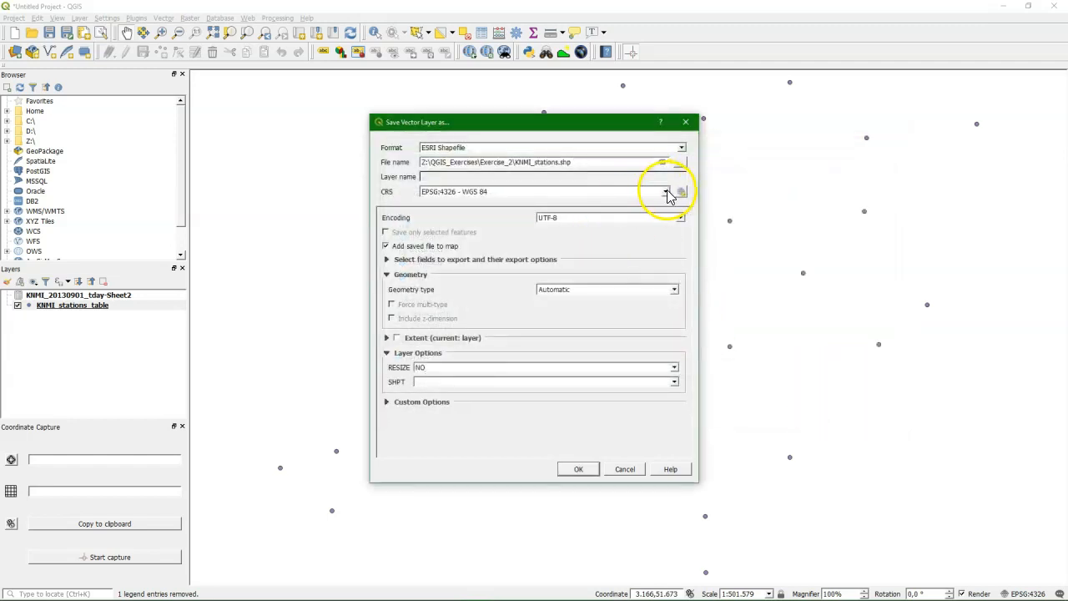
Step: Set the export CRS to EPSG:28992 Amersfoort / RD New and save the shapefile
click(677, 191)
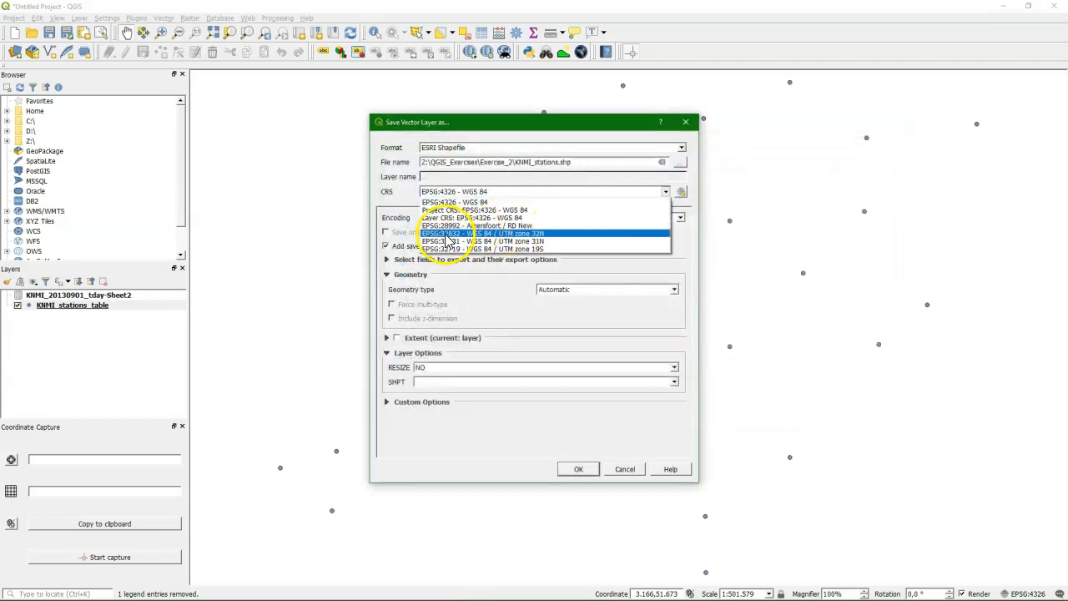
click(480, 225)
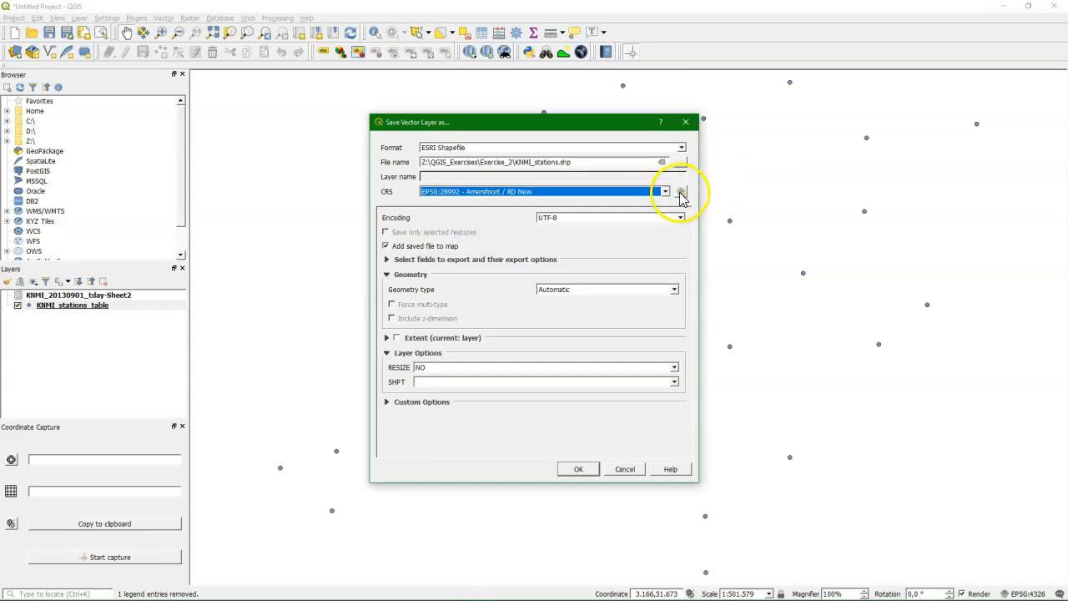
click(680, 191)
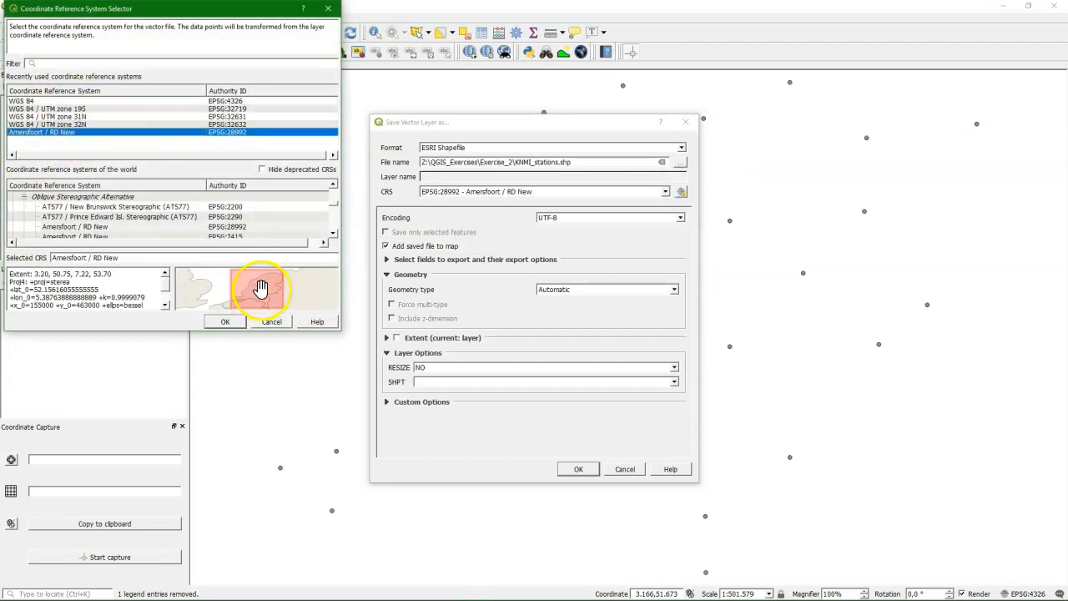
click(224, 322)
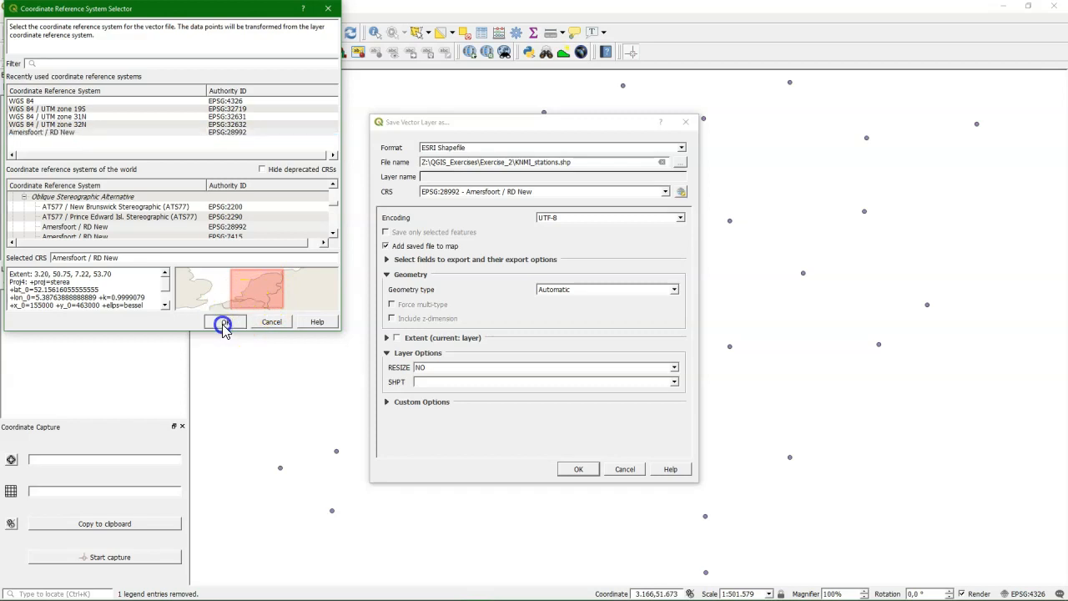
click(223, 322)
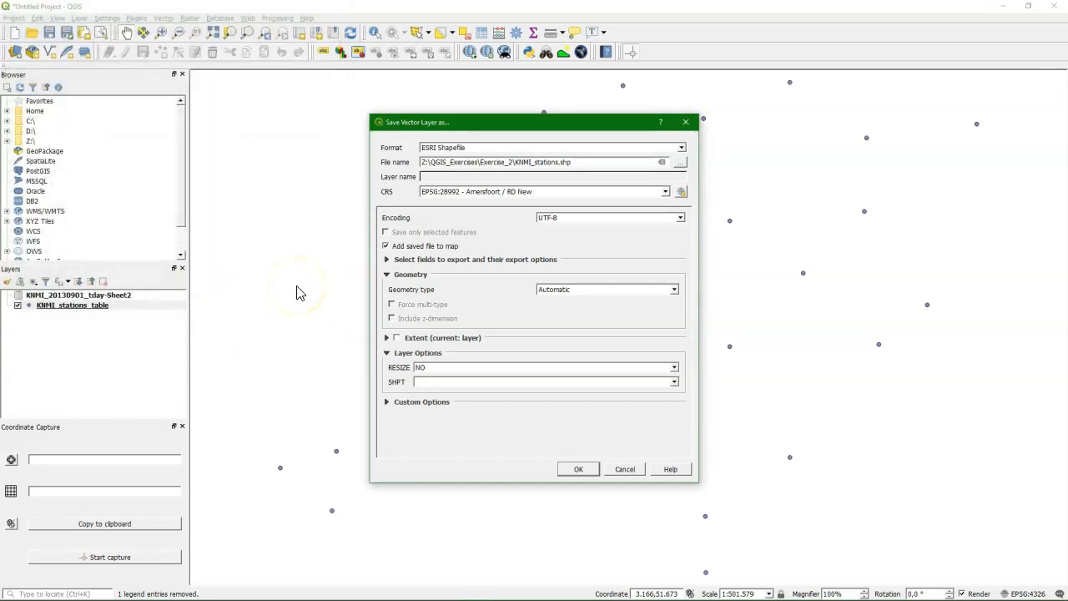
mouse_move(414, 259)
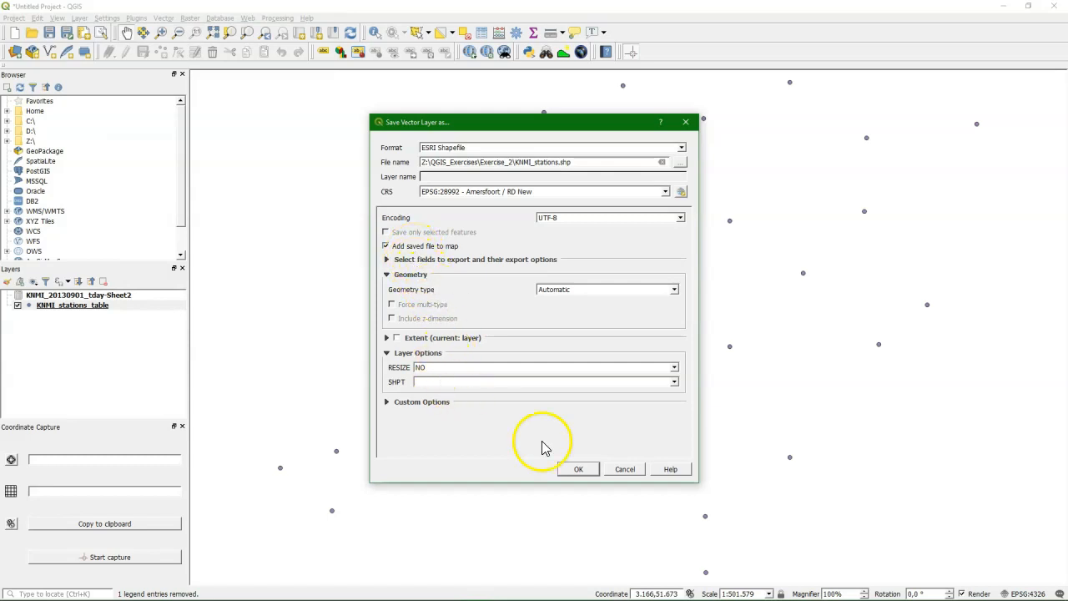
click(578, 469)
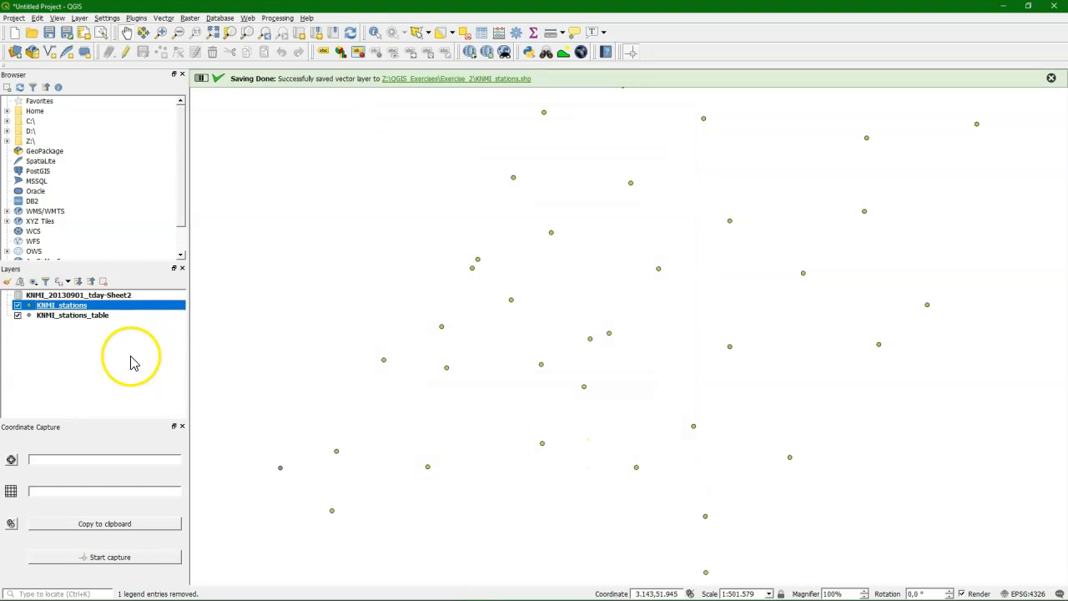
Step: Remove KNMI_stations_table and switch the project CRS to Amersfoort / RD New
right_click(72, 315)
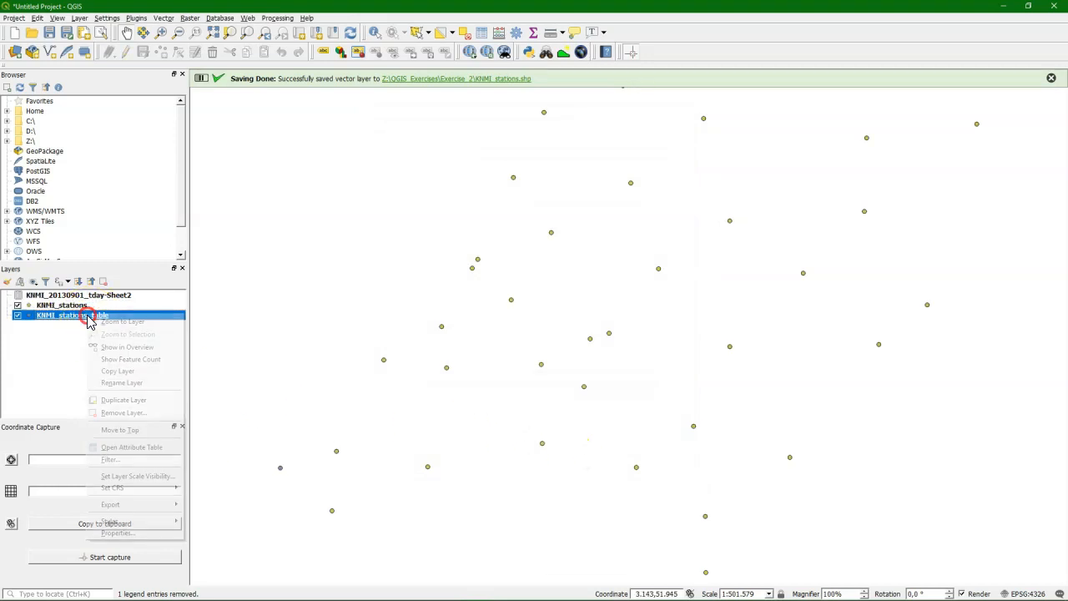
mouse_move(129, 359)
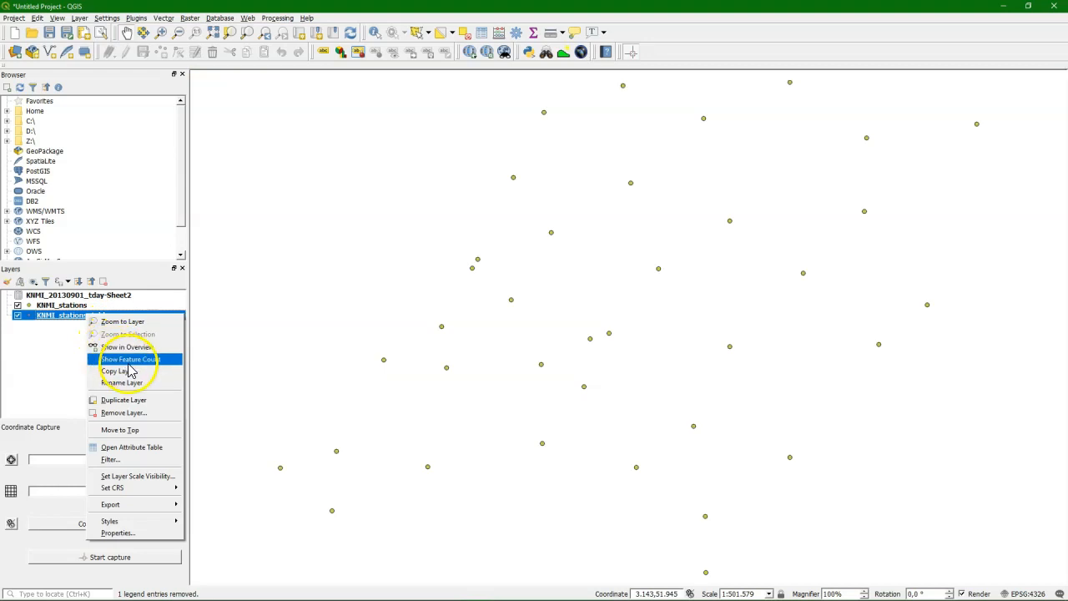
mouse_move(239, 488)
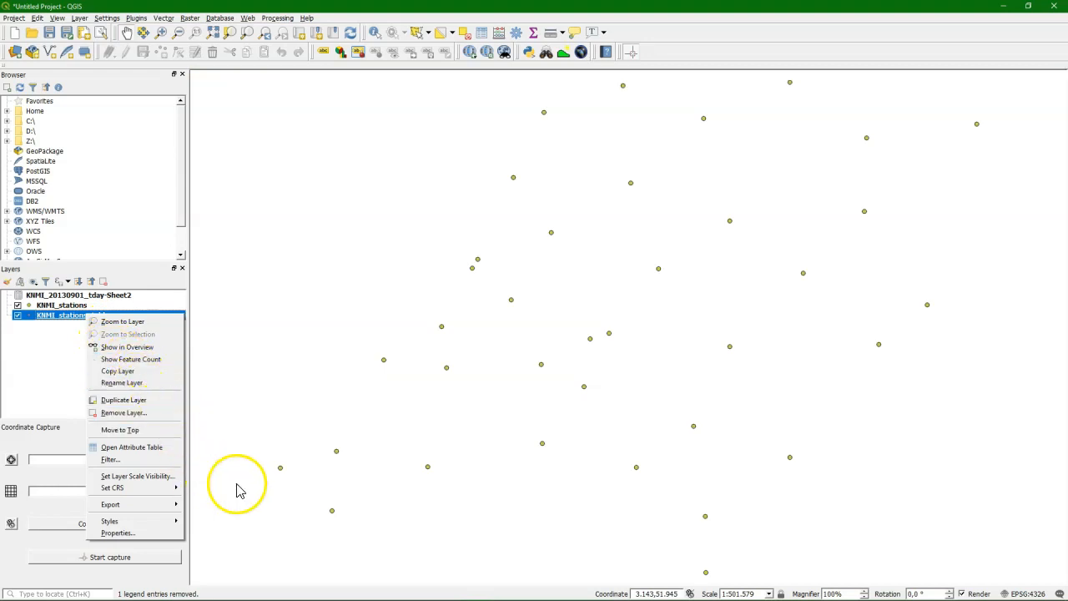
mouse_move(119, 430)
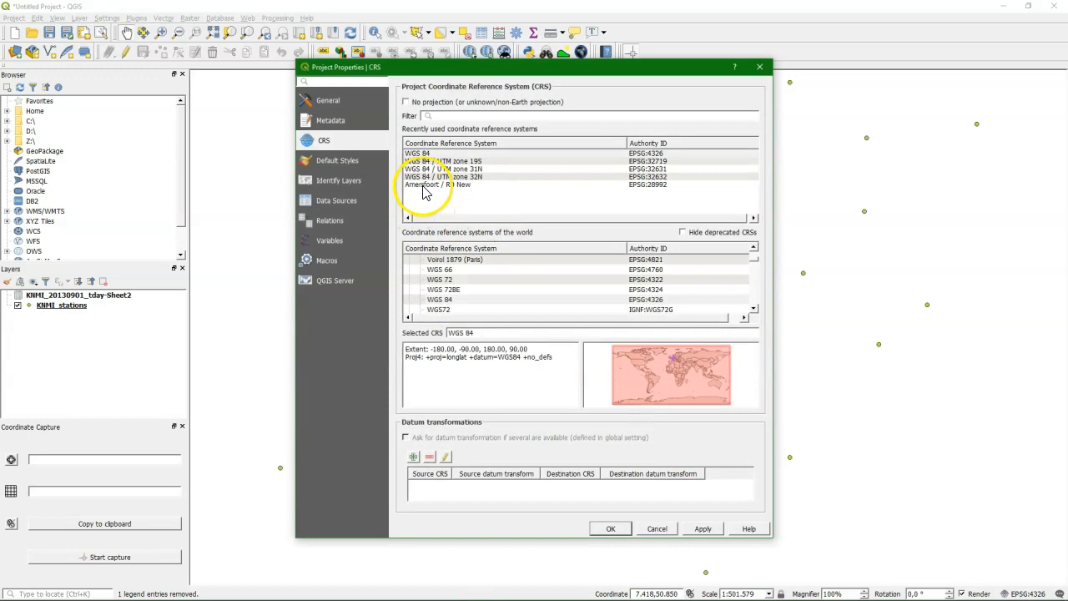
click(610, 527)
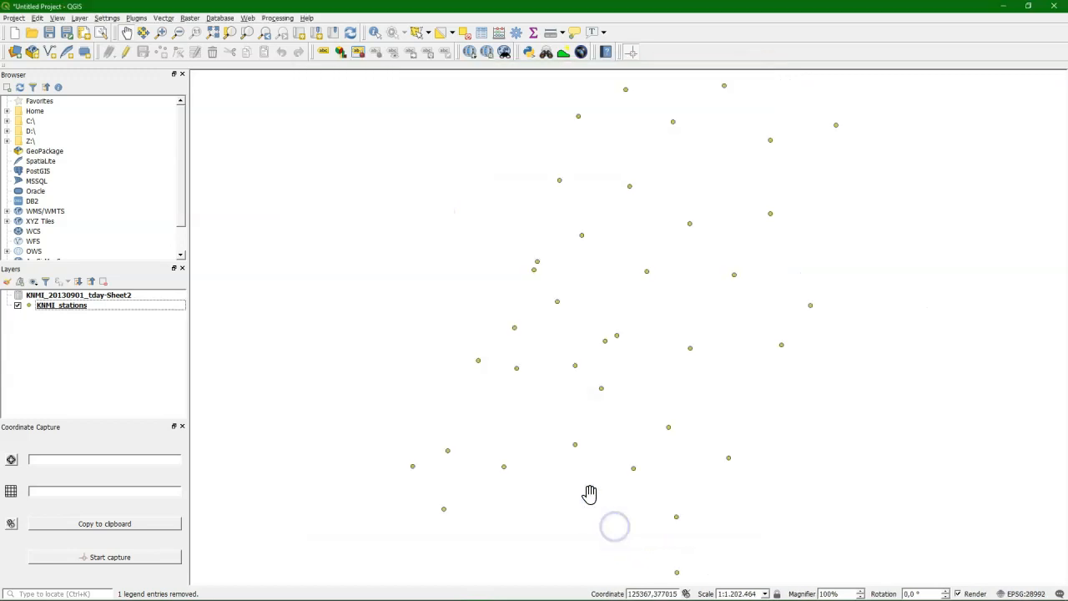
Step: Add the OSM Standard basemap from QuickMapServices beneath the station points
click(247, 18)
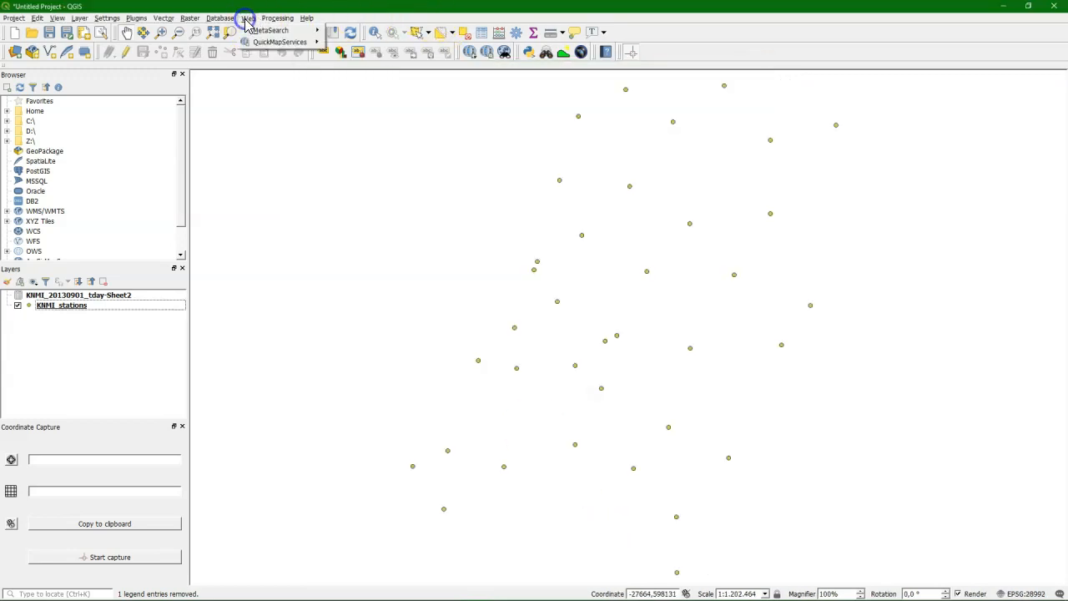
click(279, 41)
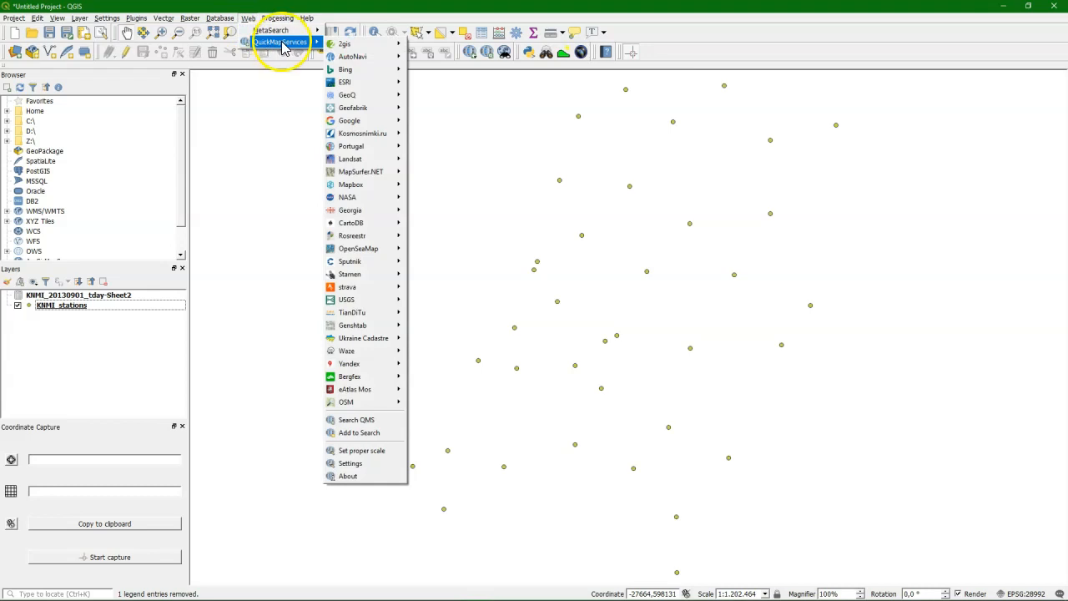
mouse_move(349, 197)
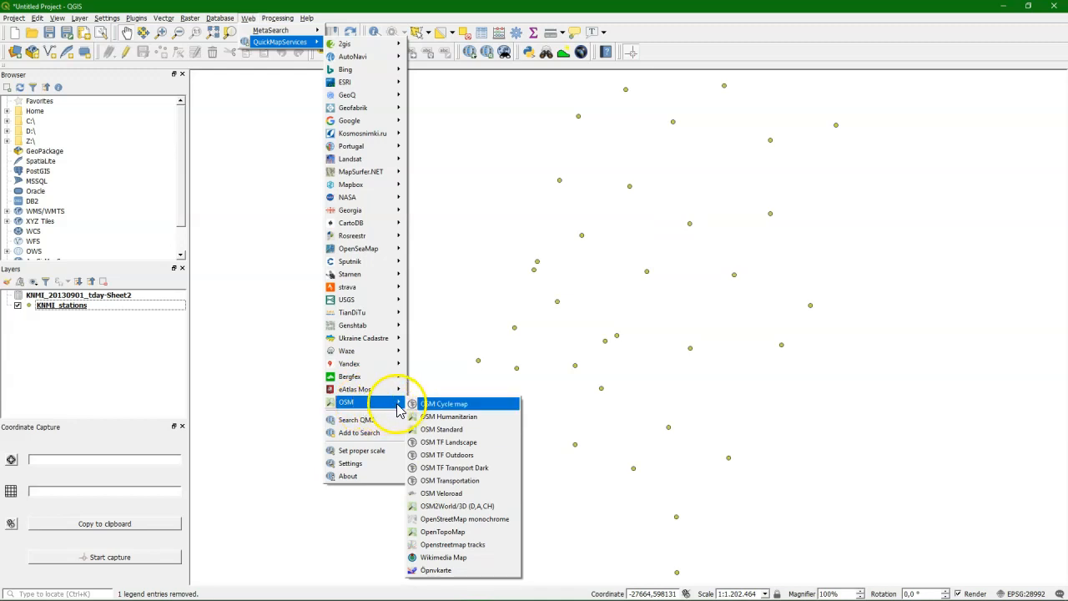
mouse_move(455, 416)
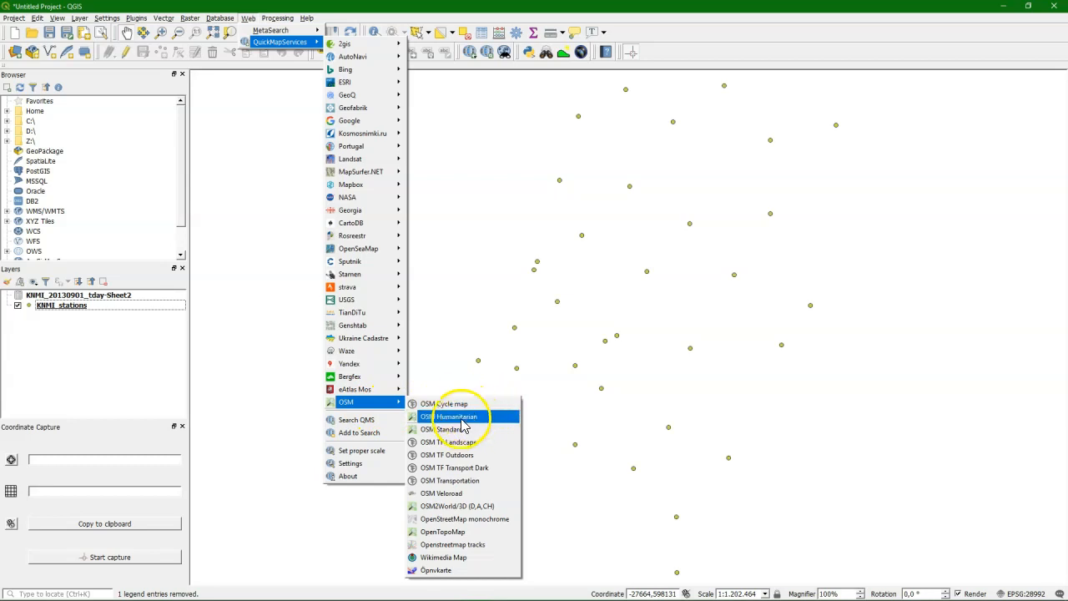
click(445, 429)
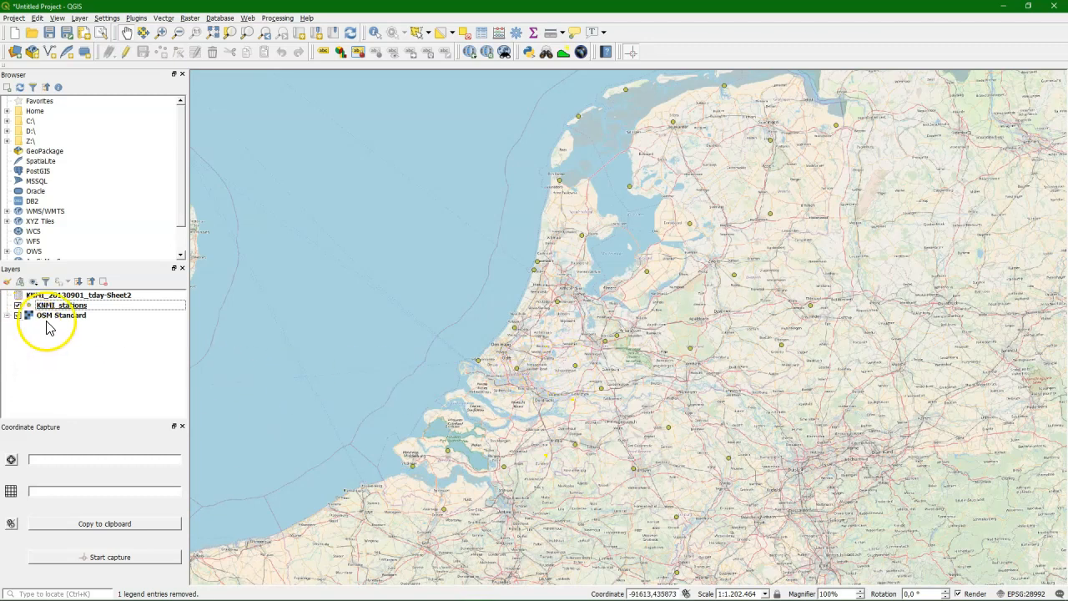
mouse_move(59, 315)
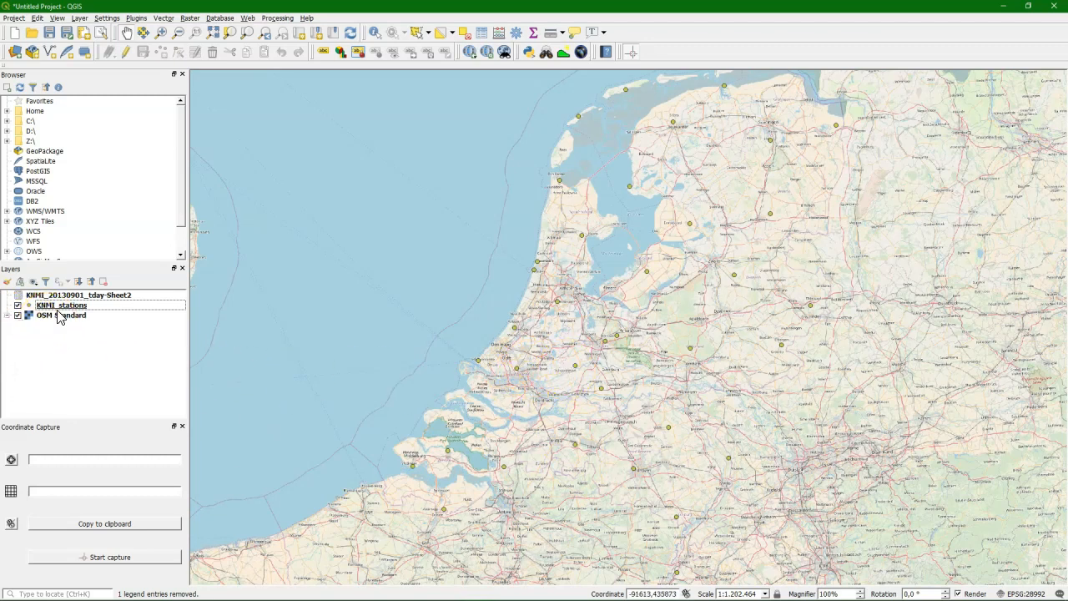
mouse_move(62, 305)
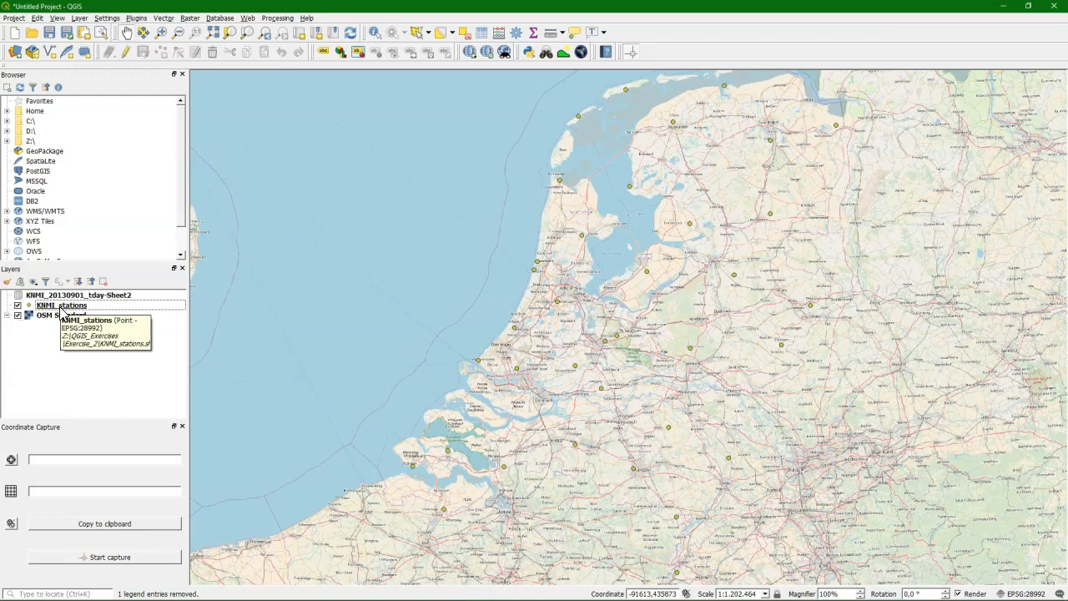